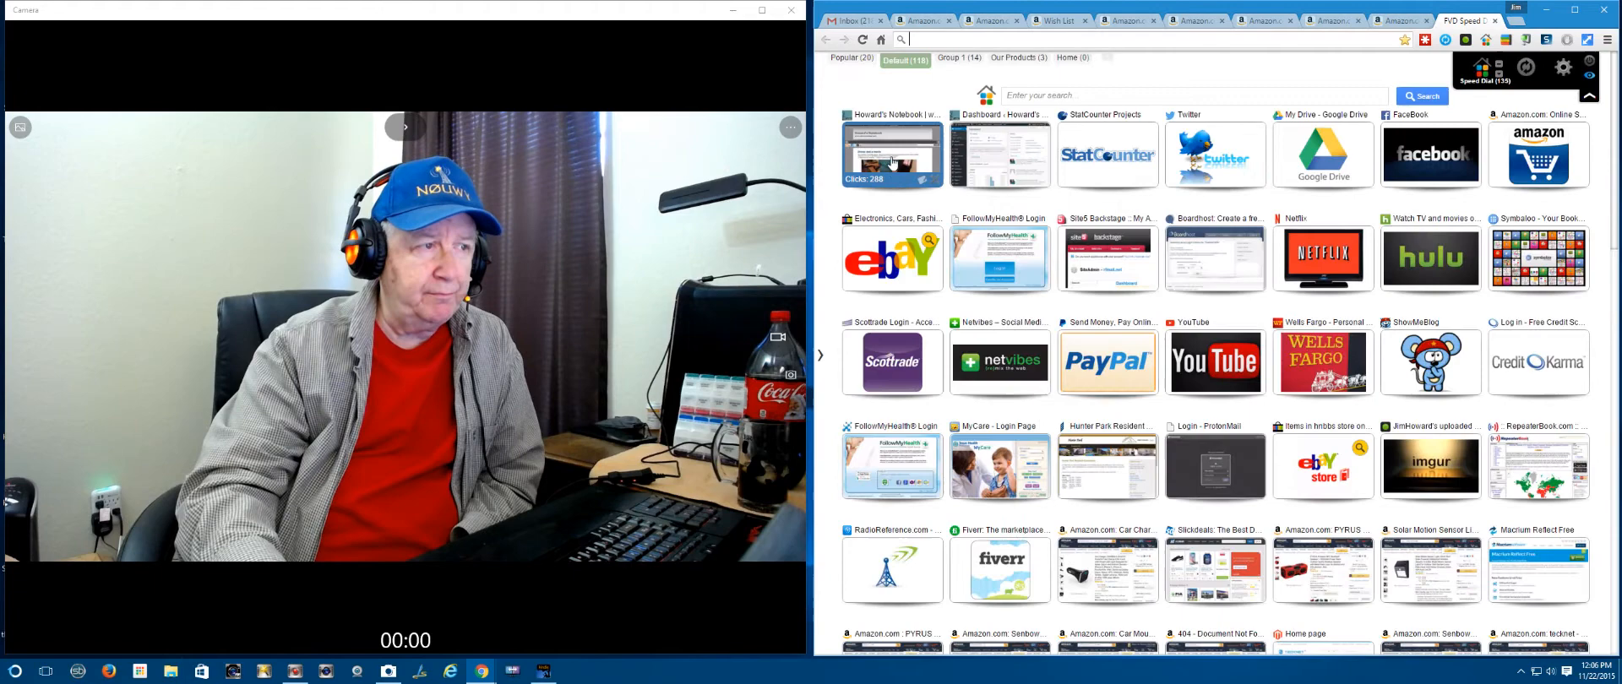
Step: Open the showmeblog.com blog from speed-dial and scroll to the Kennedy death post
{"action": "left_click", "coordinate": [892, 155]}
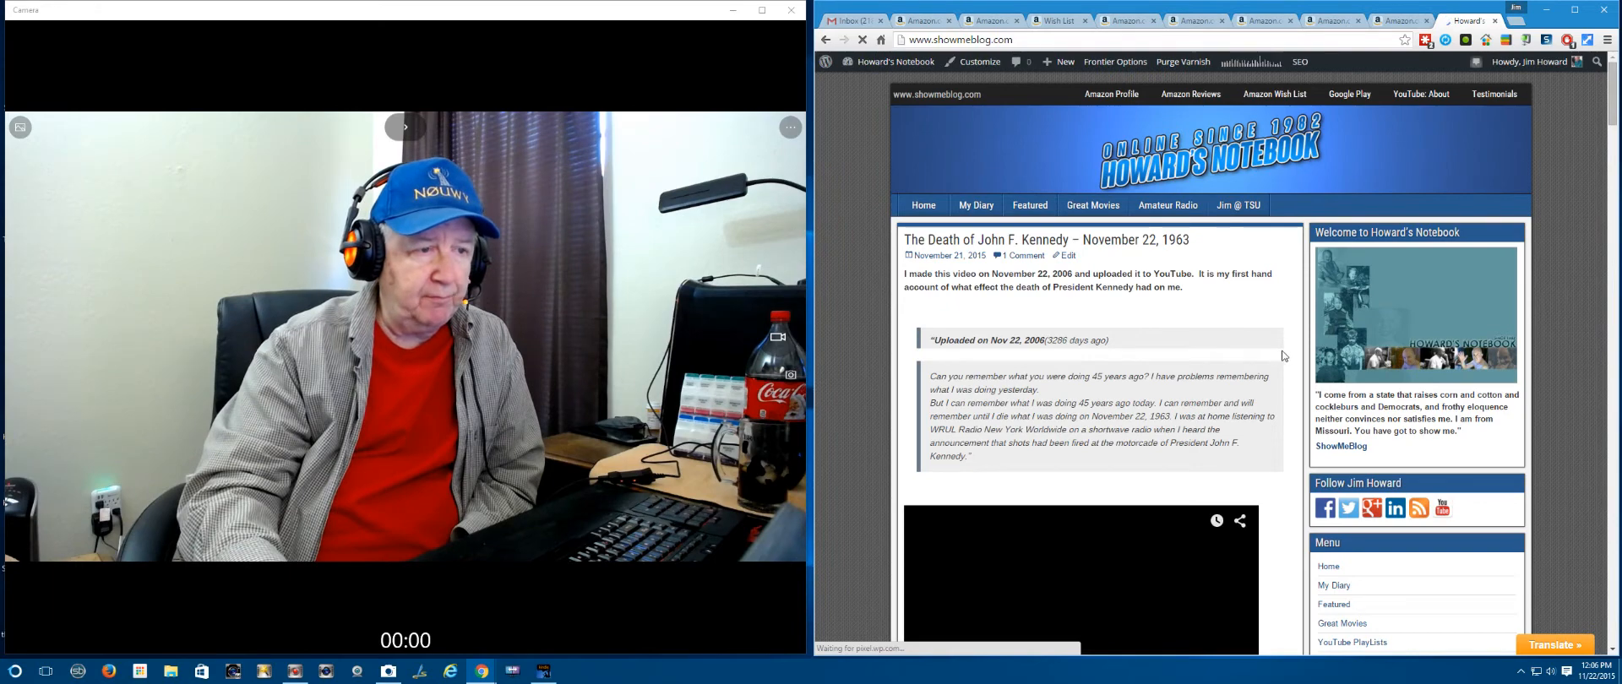
{"action": "scroll", "scroll_direction": "down", "scroll_amount": 3}
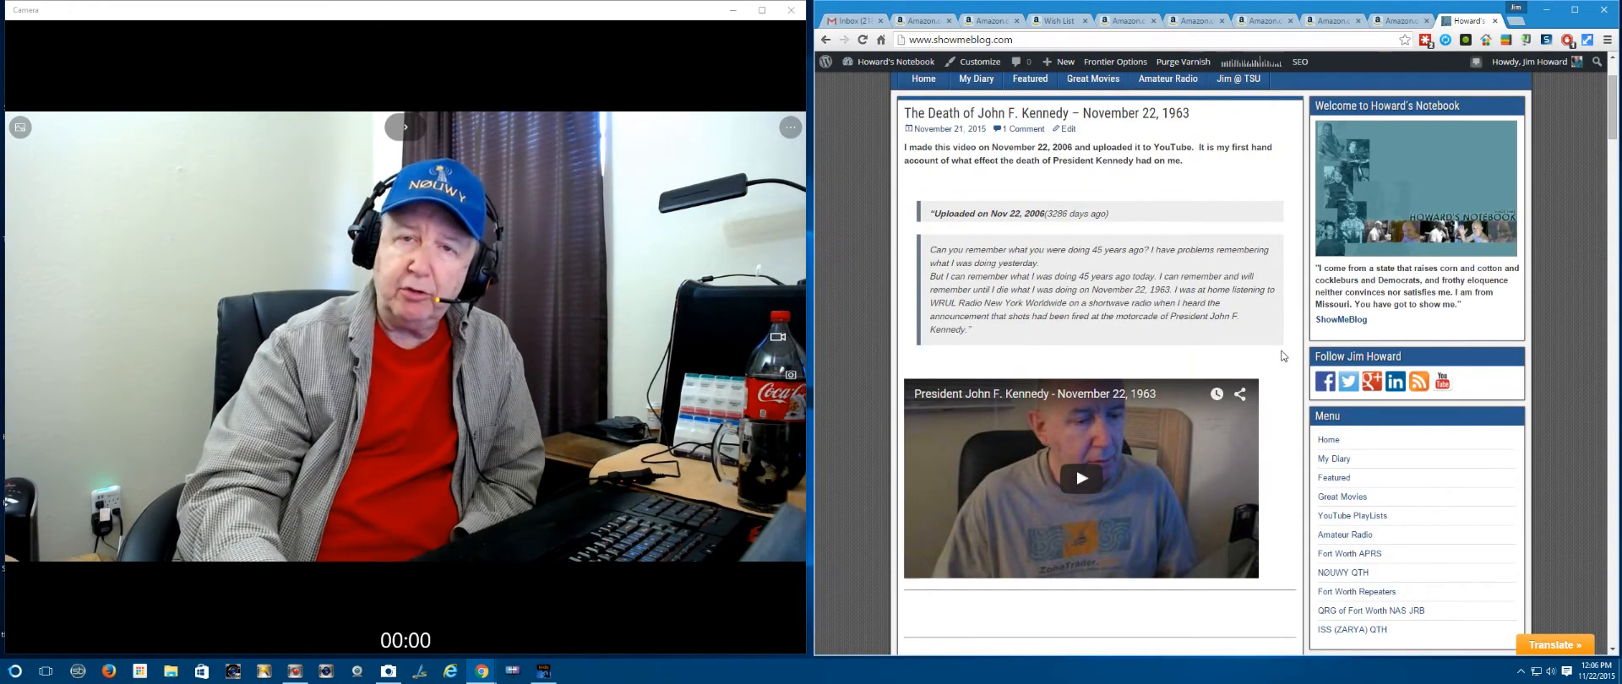
Step: Play the embedded 'President John F. Kennedy - November 22, 1963' video partway
{"action": "left_click", "coordinate": [1081, 479]}
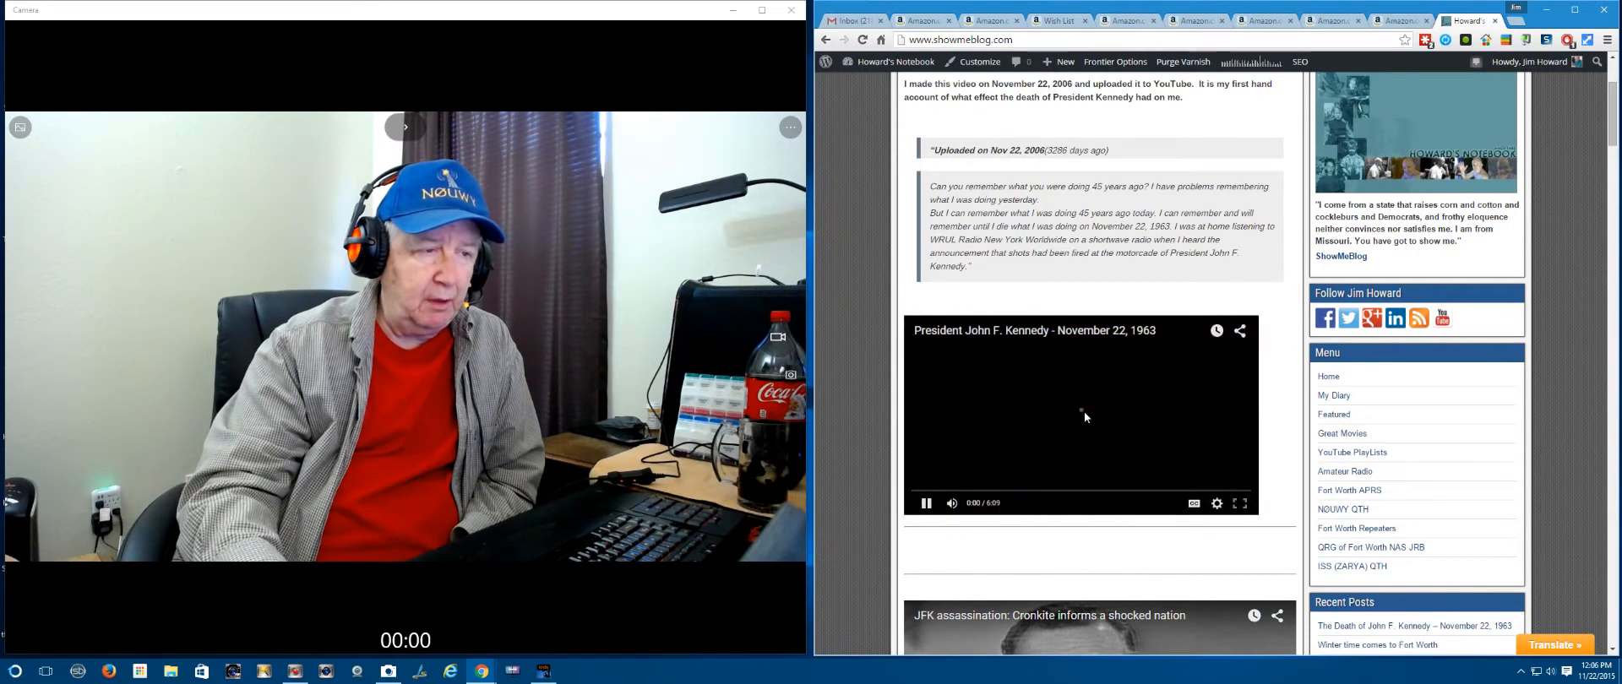
{"action": "scroll", "scroll_direction": "down", "scroll_amount": 3}
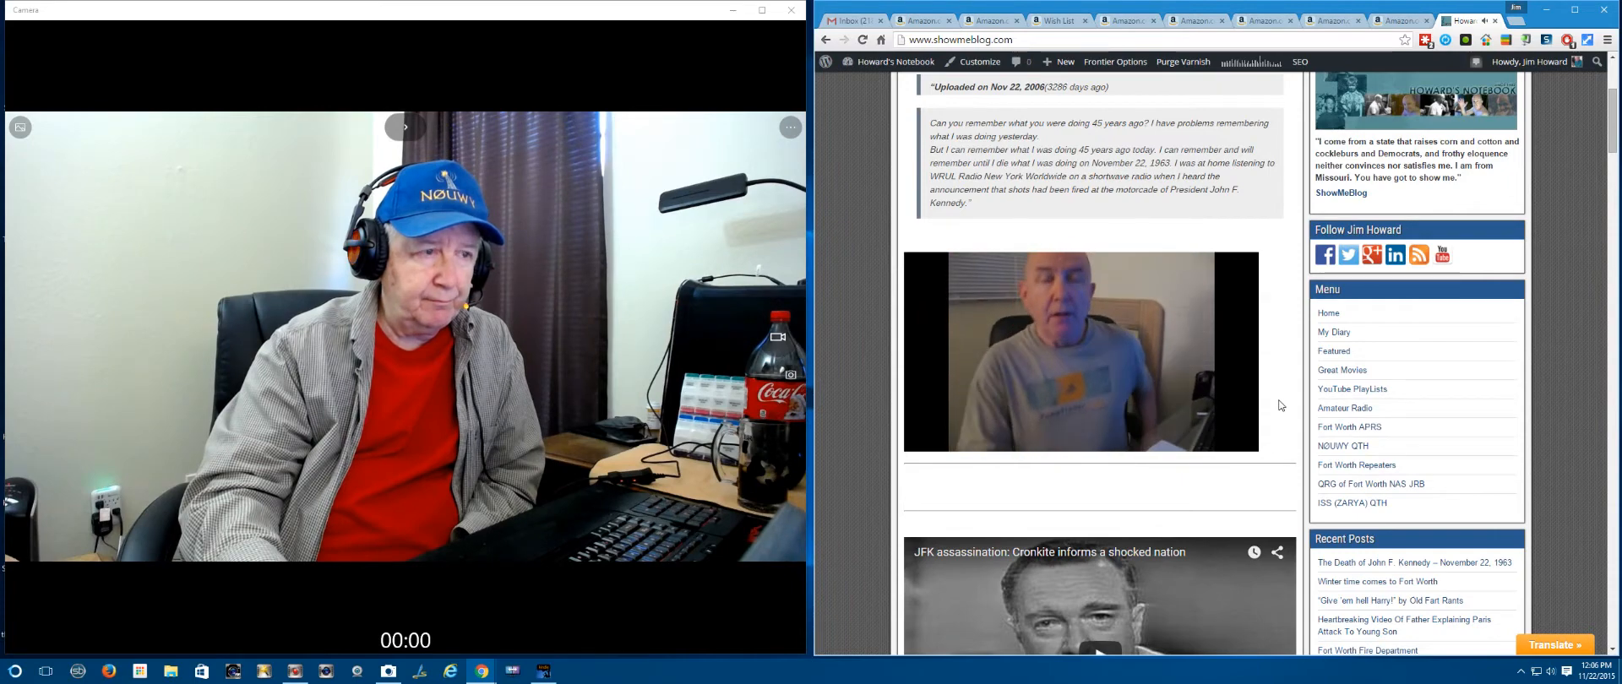
{"action": "scroll", "scroll_direction": "down", "scroll_amount": 3}
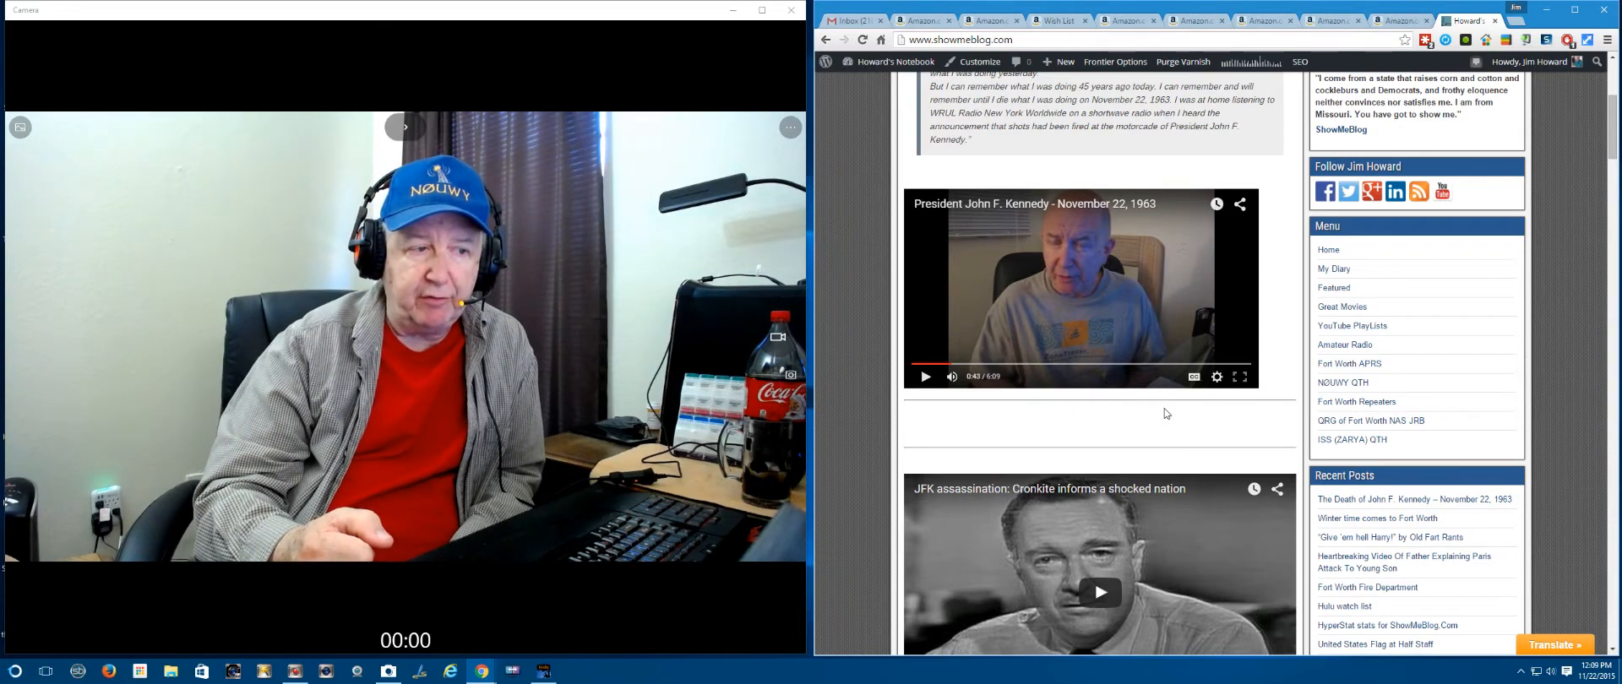
{"action": "mouse_move", "coordinate": [1109, 419]}
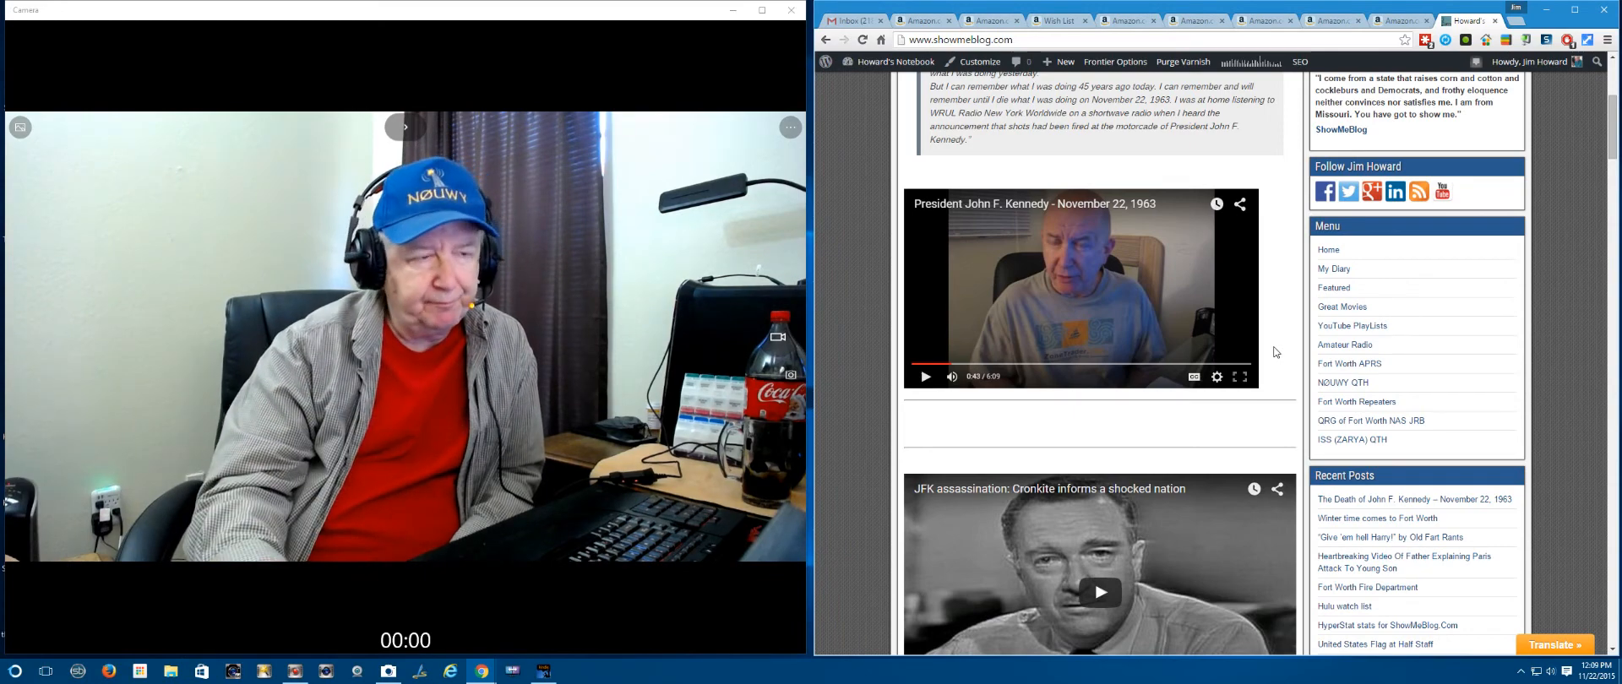
{"action": "scroll", "scroll_direction": "down", "scroll_amount": 3}
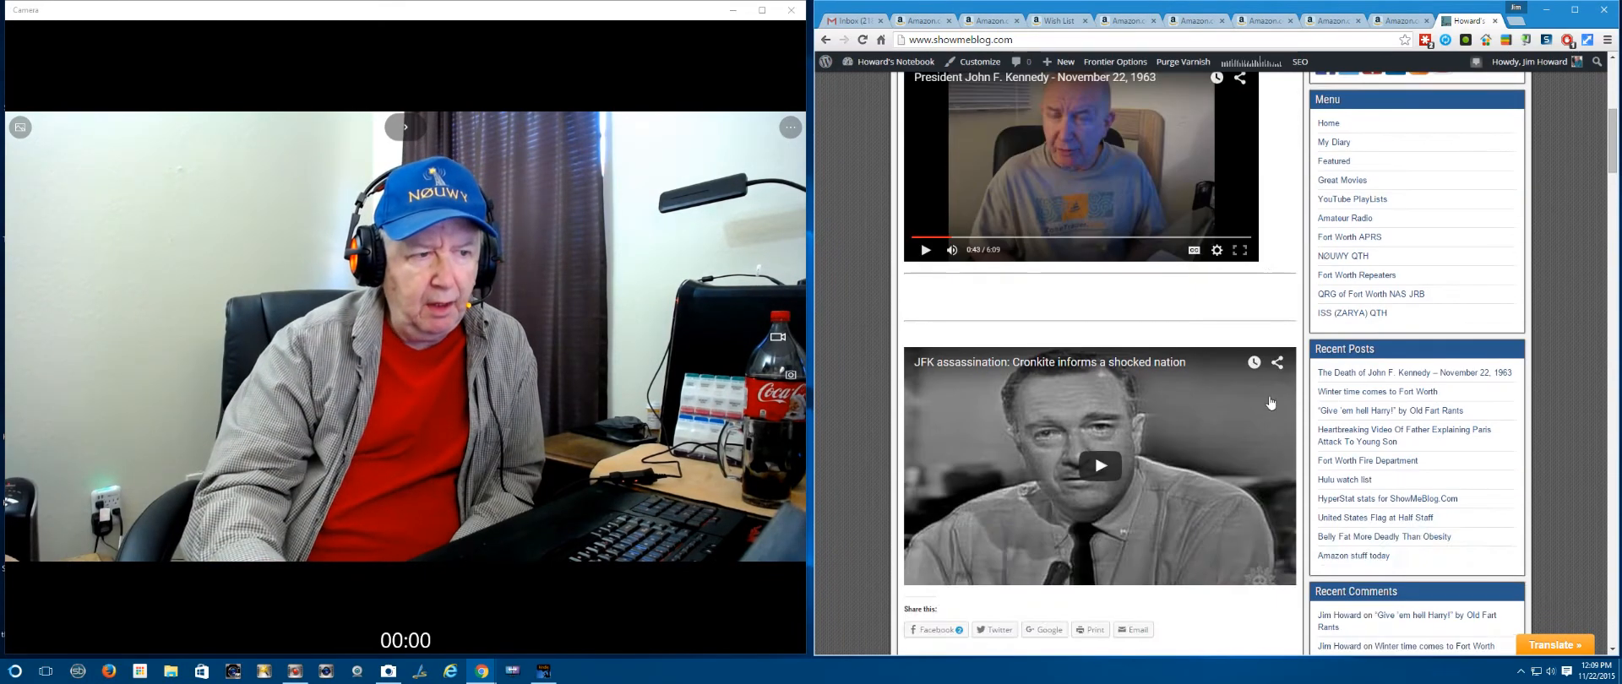
{"action": "scroll", "scroll_direction": "down", "scroll_amount": 3}
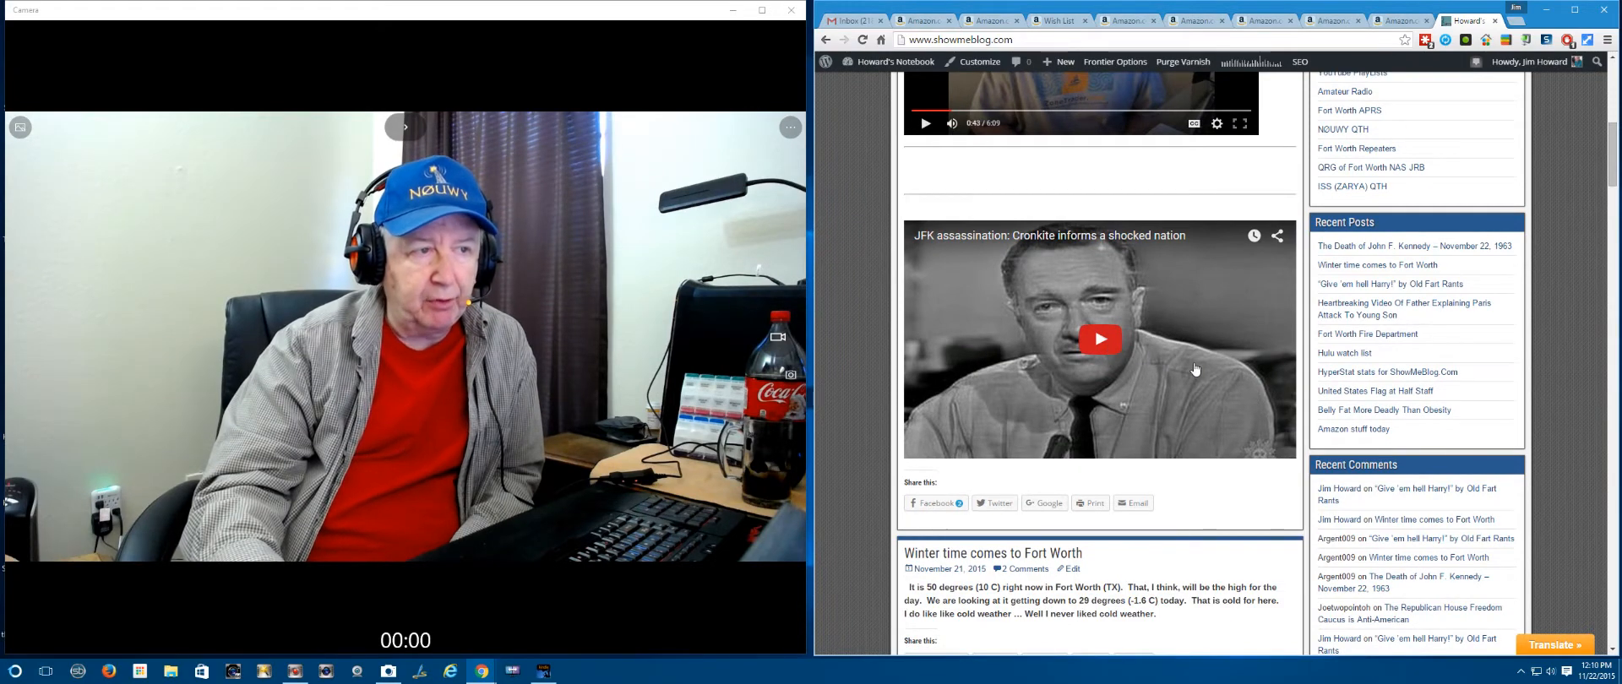
{"action": "scroll", "scroll_direction": "up", "scroll_amount": 3}
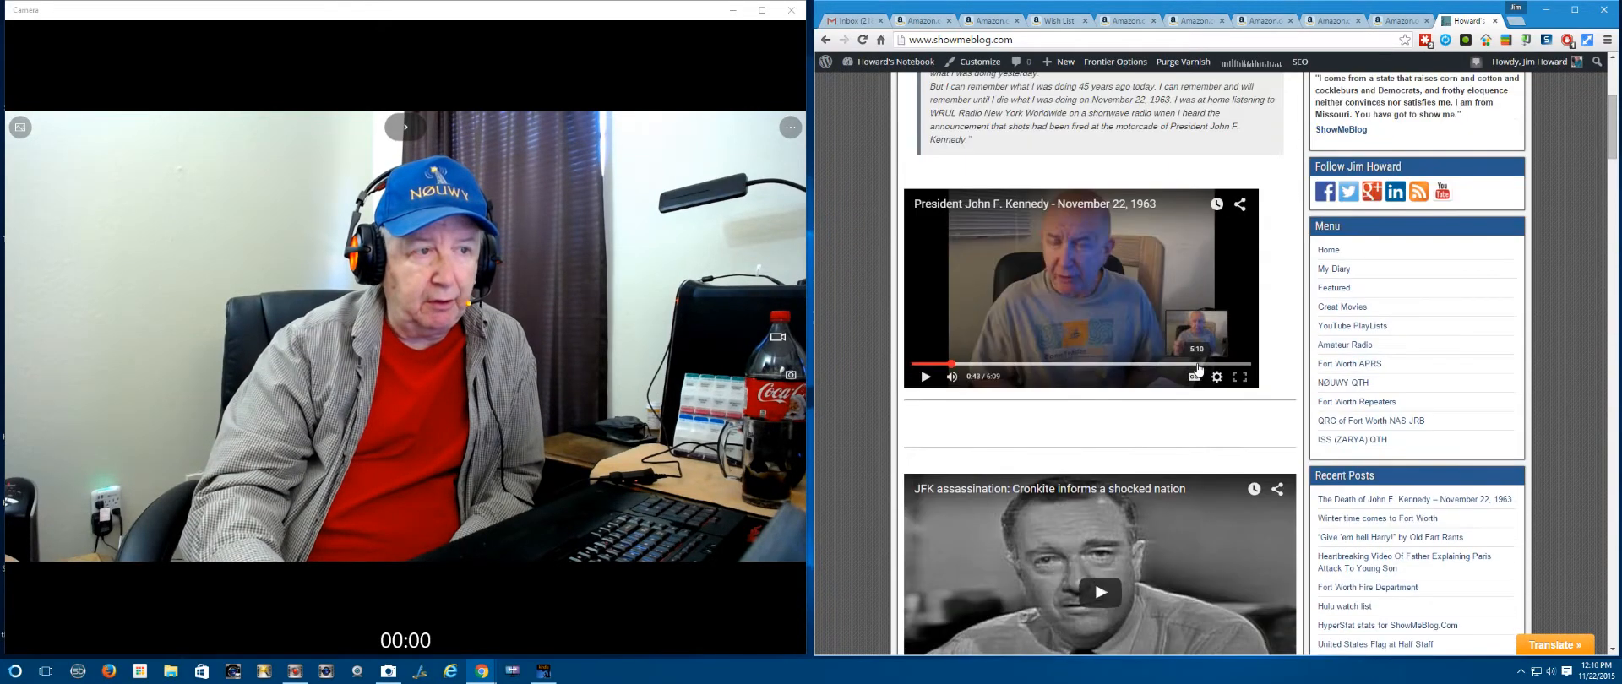
{"action": "mouse_move", "coordinate": [1278, 378]}
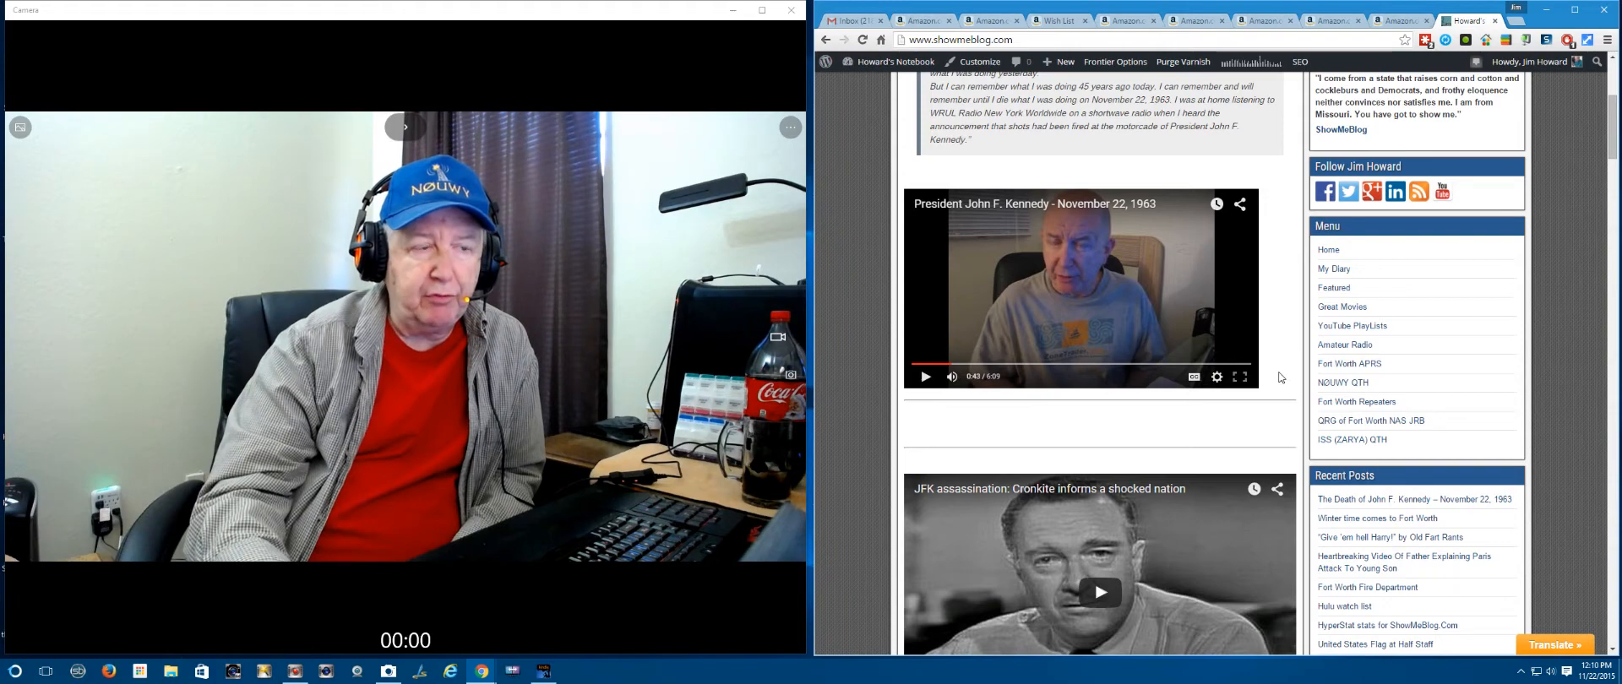
{"action": "scroll", "scroll_direction": "down", "scroll_amount": 3}
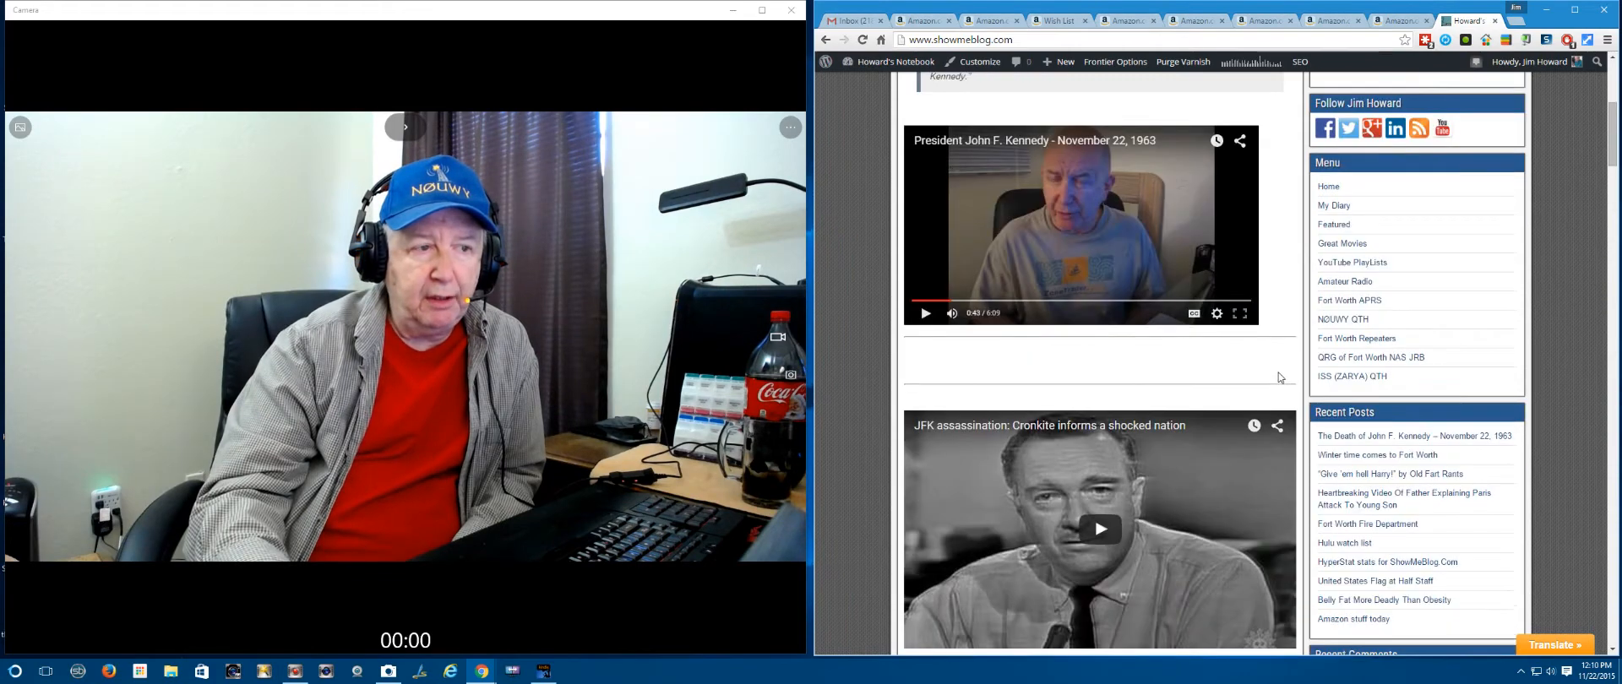
{"action": "scroll", "scroll_direction": "down", "scroll_amount": 3}
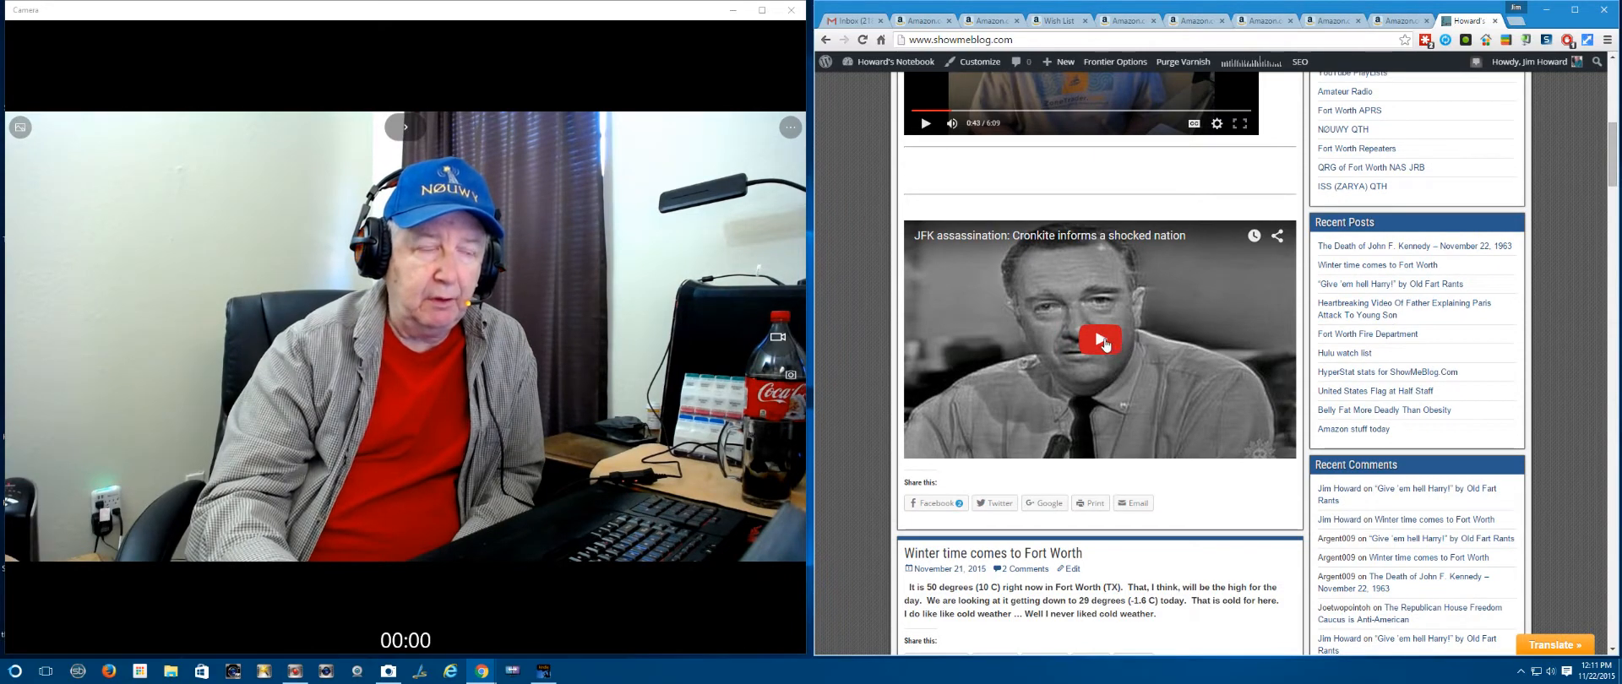
Step: Play the Cronkite JFK assassination video for over a minute on the blog page
{"action": "left_click", "coordinate": [1100, 340]}
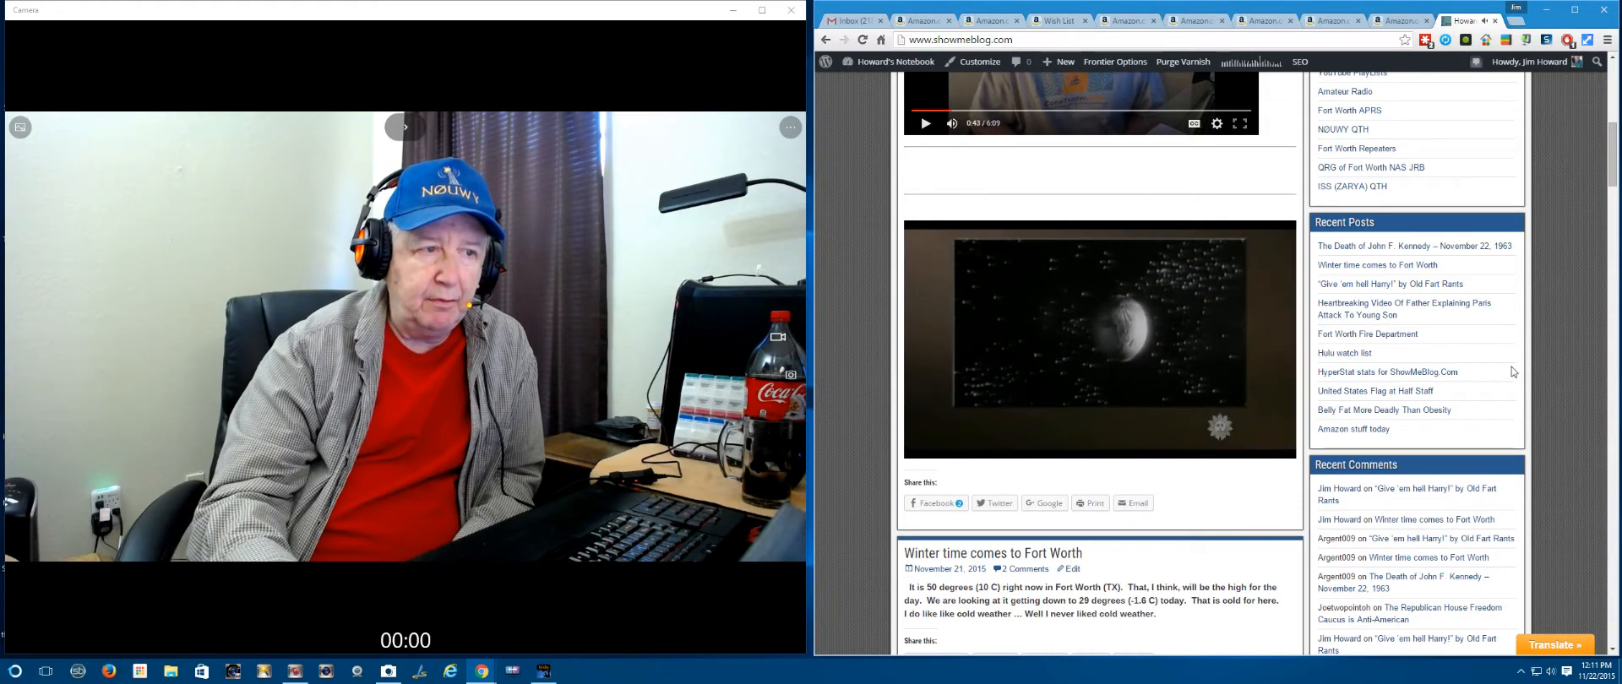
{"action": "mouse_move", "coordinate": [1540, 364]}
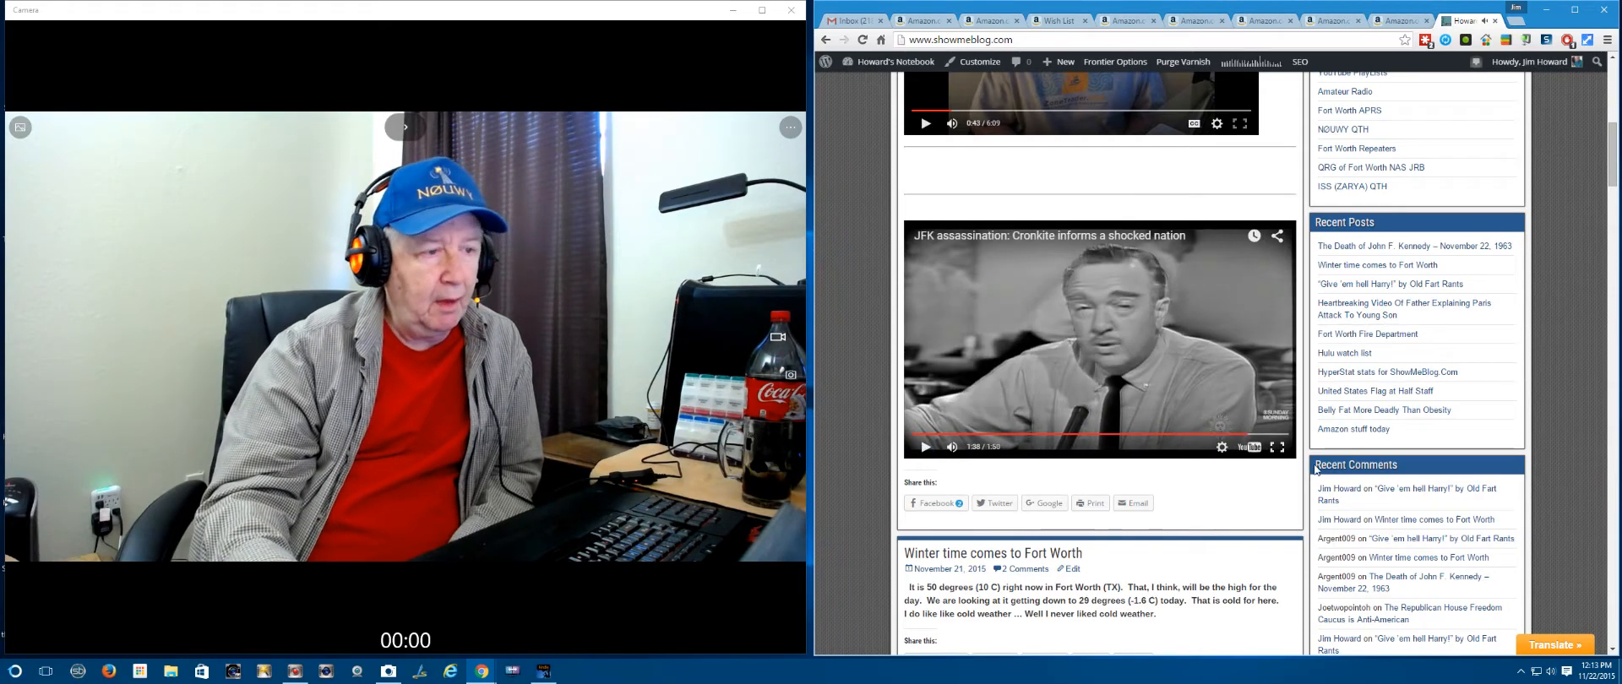
{"action": "scroll", "scroll_direction": "down", "scroll_amount": 3}
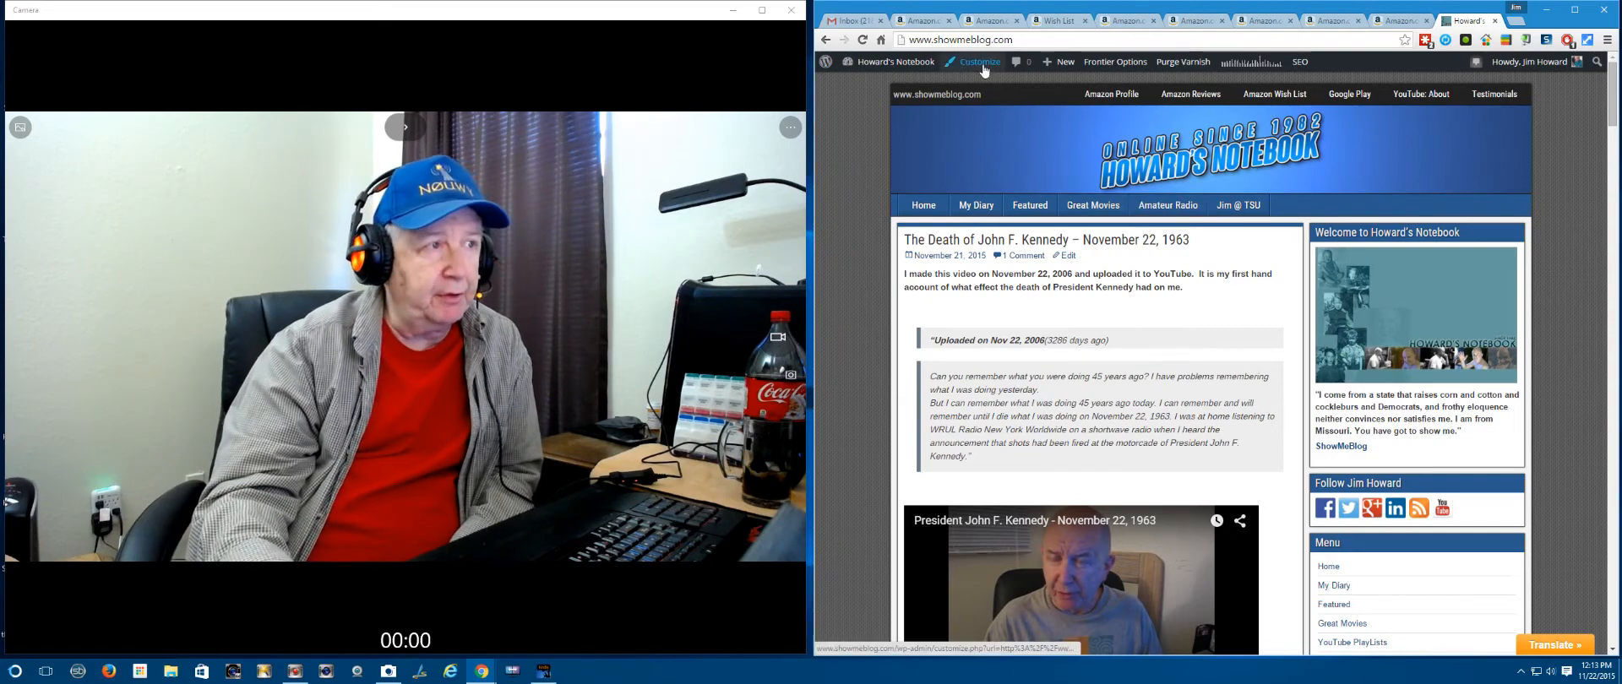
{"action": "mouse_move", "coordinate": [848, 20]}
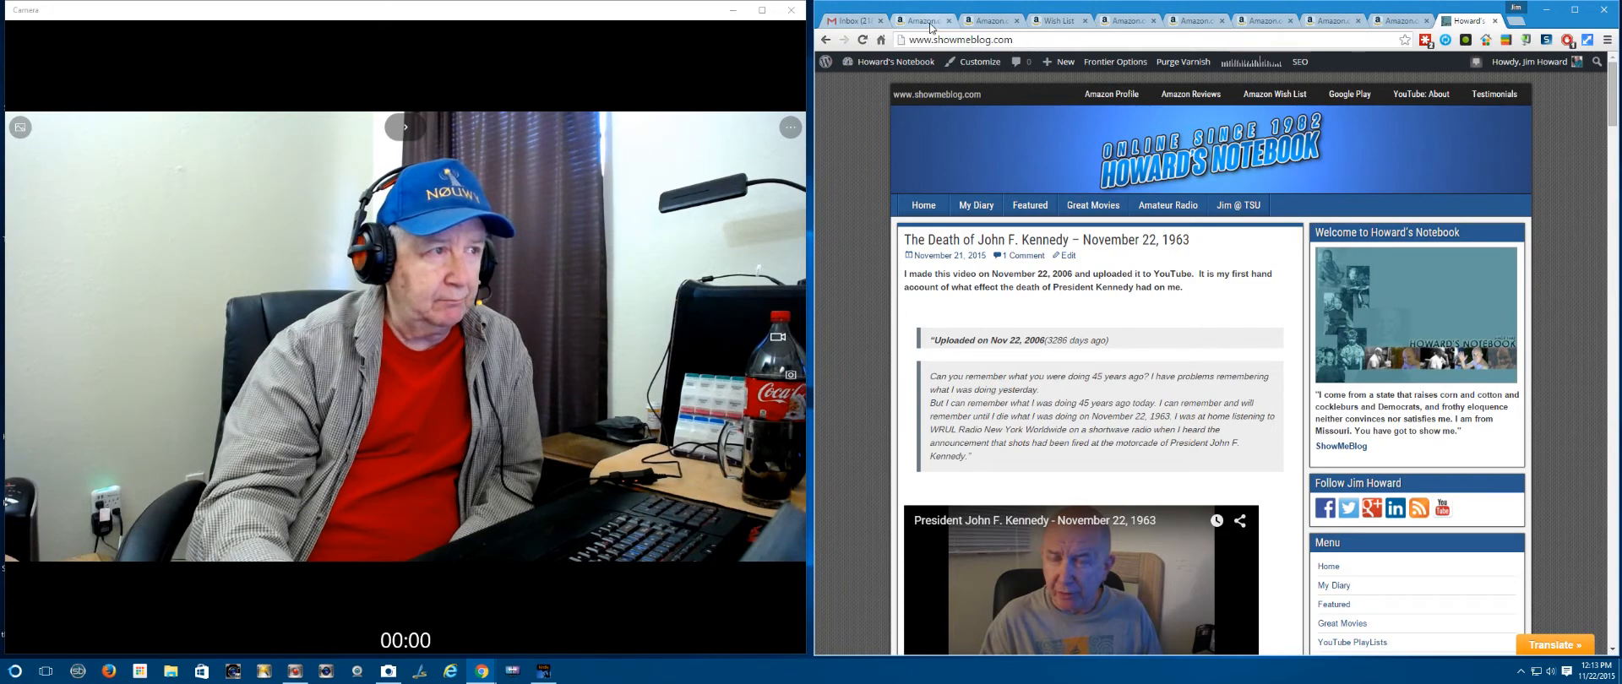
Step: Switch to the open Amazon reviewer profile page
{"action": "left_click", "coordinate": [919, 20]}
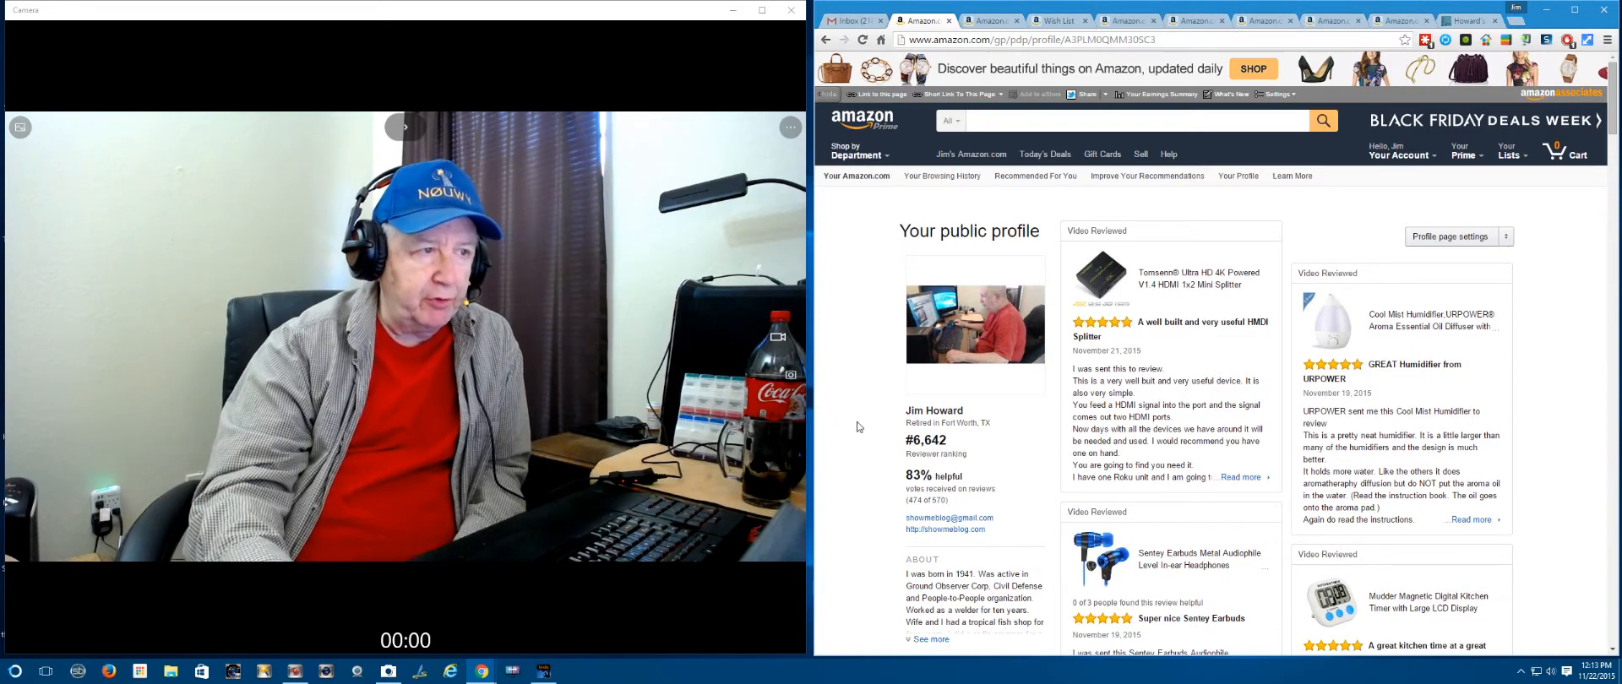
{"action": "scroll", "scroll_direction": "down", "scroll_amount": 3}
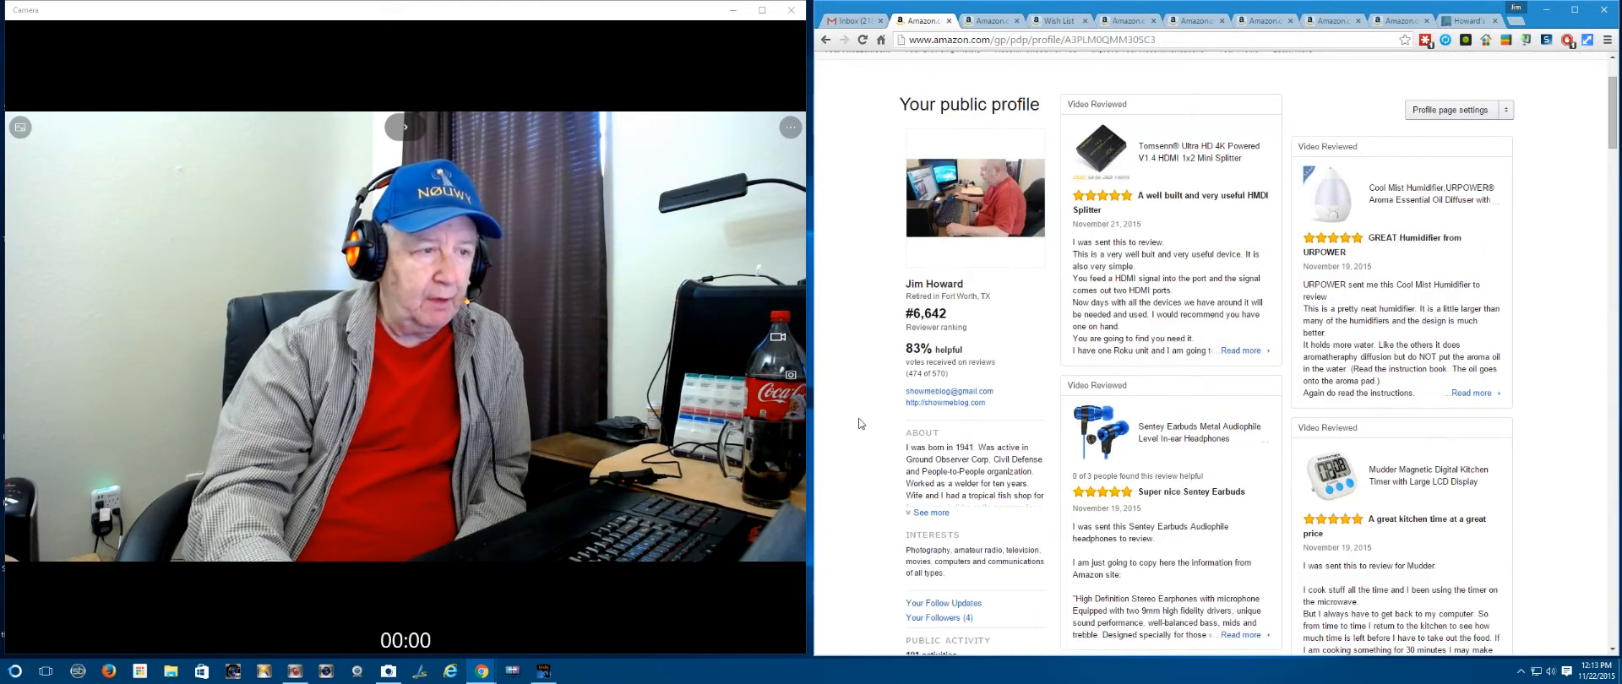
{"action": "scroll", "scroll_direction": "down", "scroll_amount": 3}
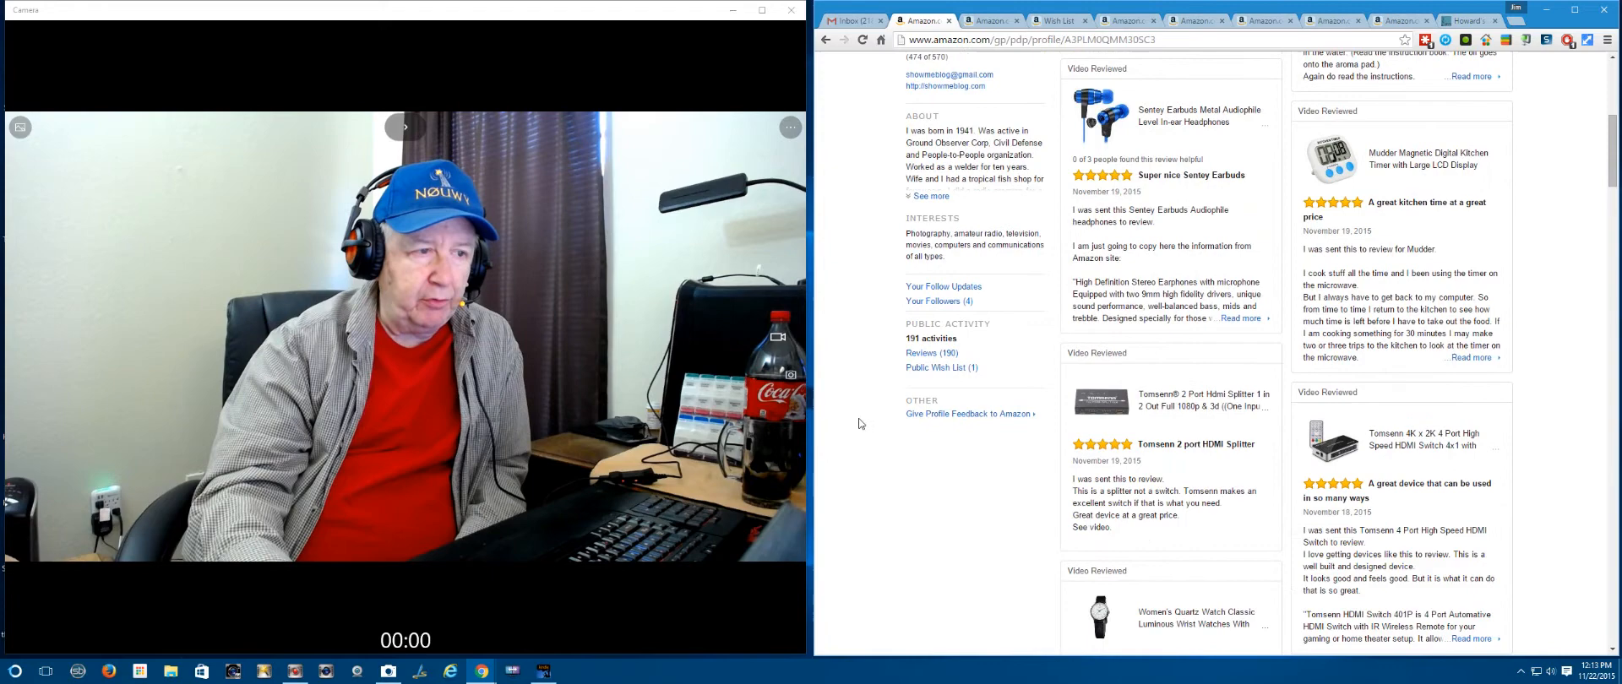
{"action": "scroll", "scroll_direction": "up", "scroll_amount": 3}
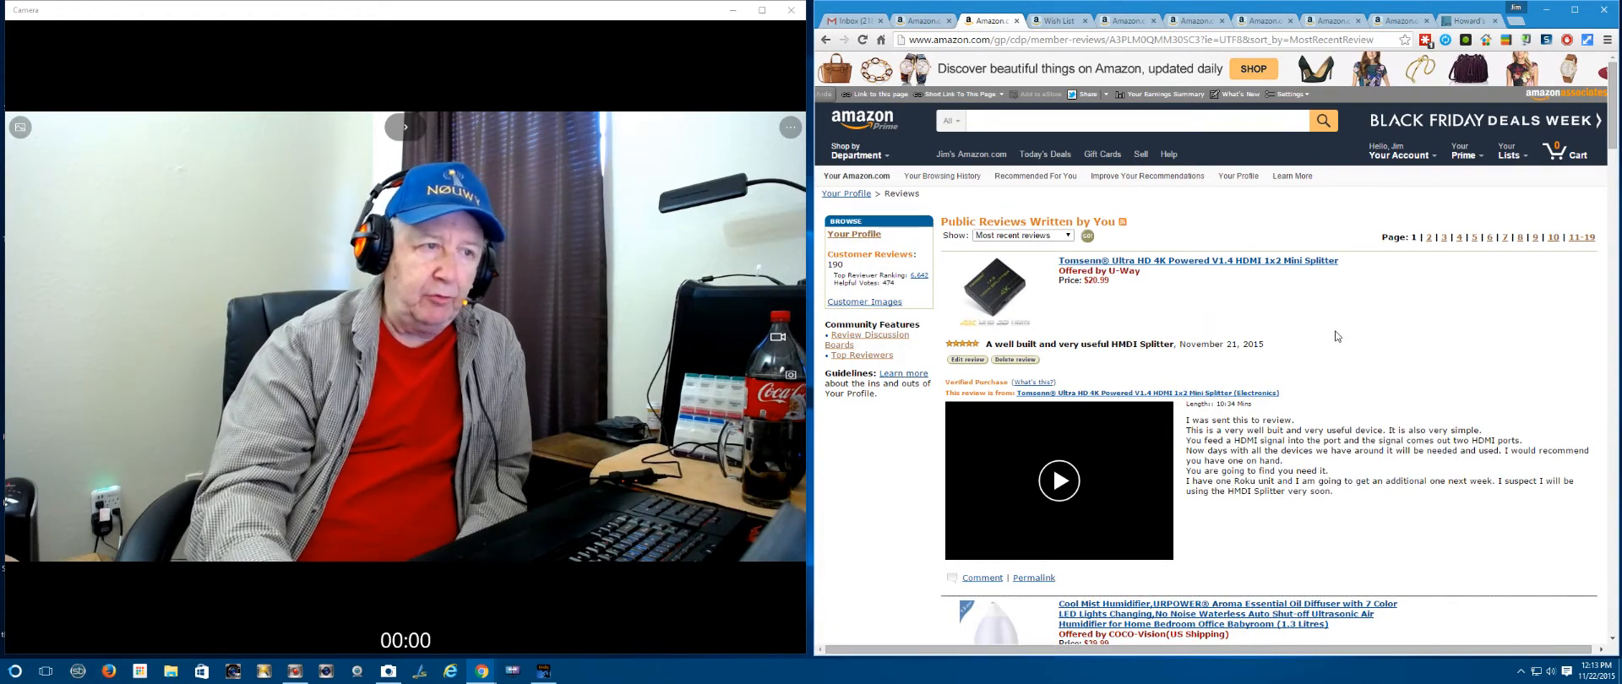
{"action": "scroll", "scroll_direction": "down", "scroll_amount": 3}
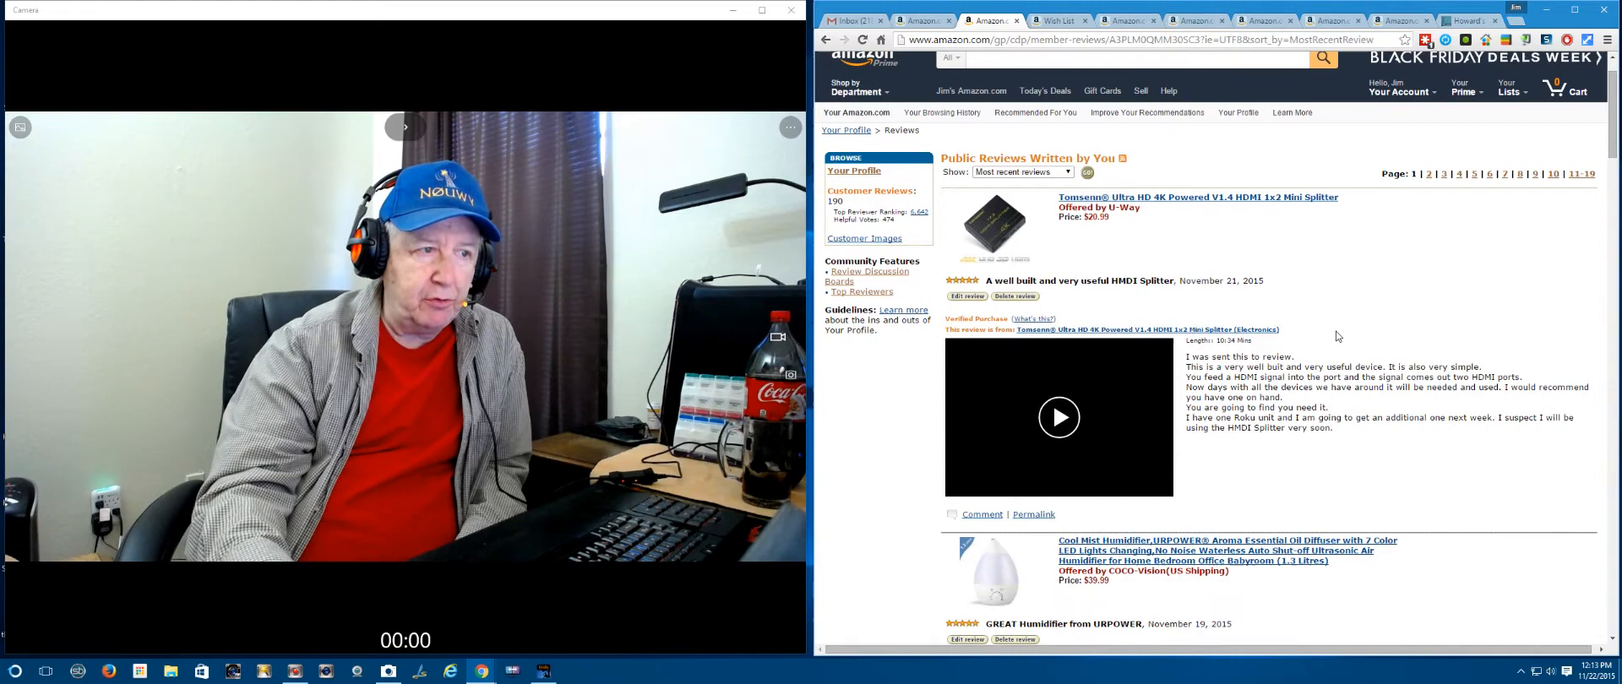
{"action": "scroll", "scroll_direction": "down", "scroll_amount": 3}
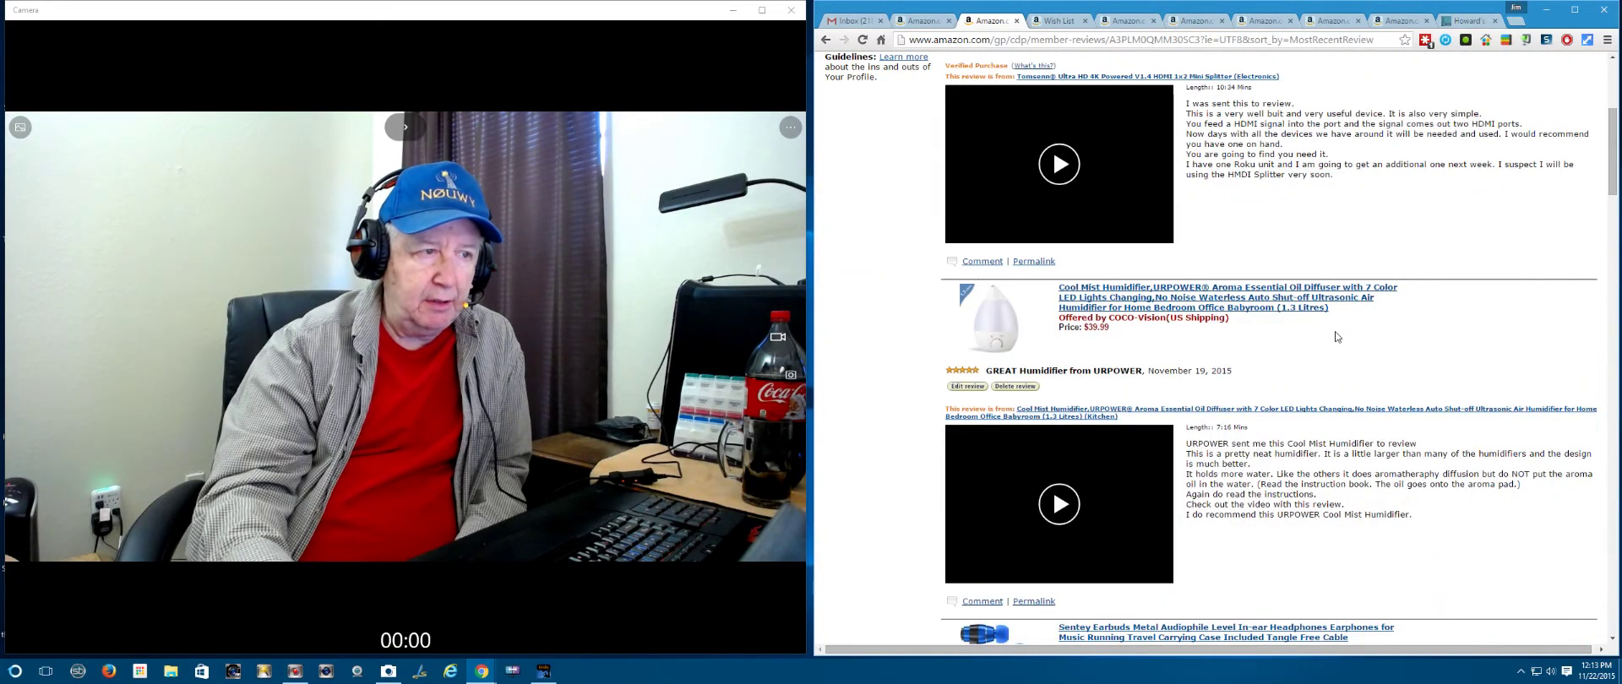
{"action": "scroll", "scroll_direction": "down", "scroll_amount": 3}
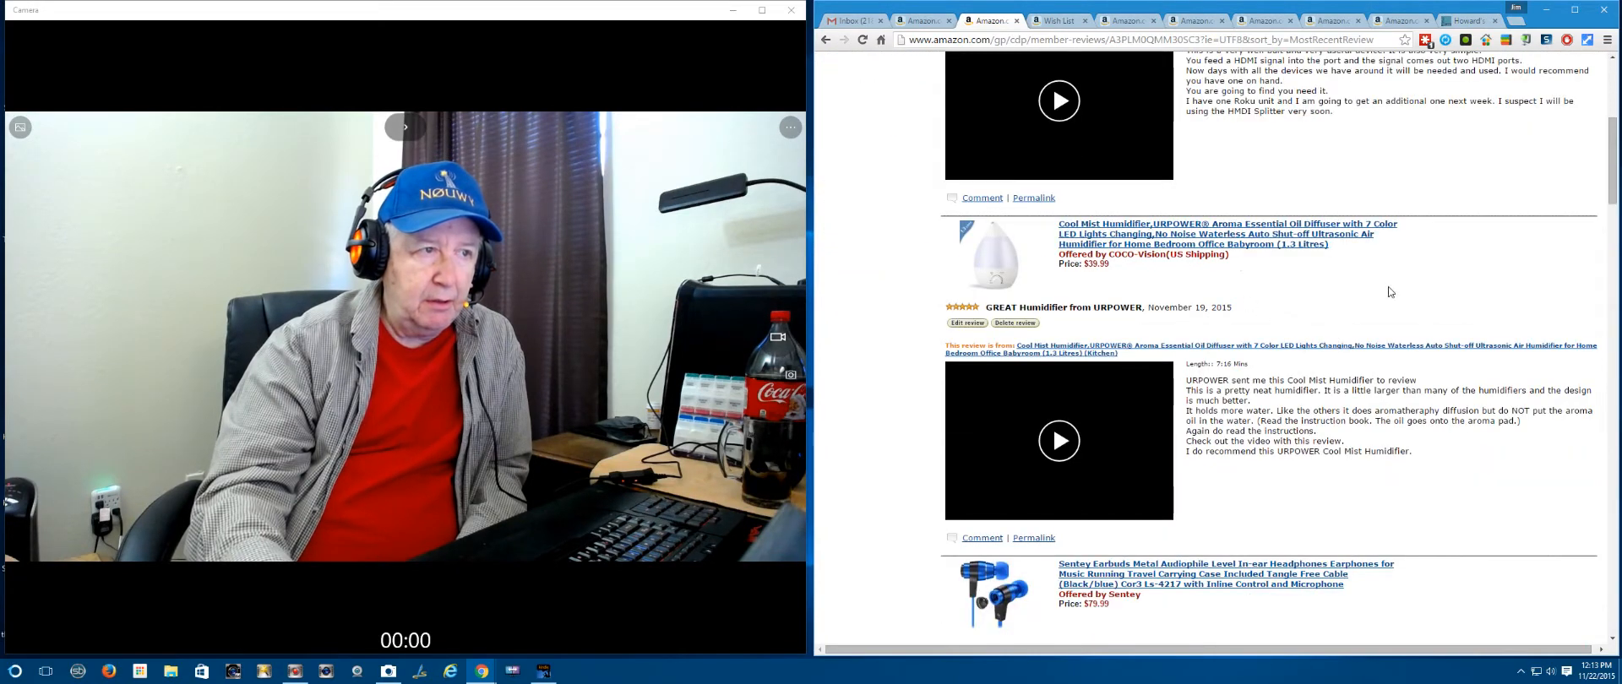
{"action": "scroll", "scroll_direction": "down", "scroll_amount": 3}
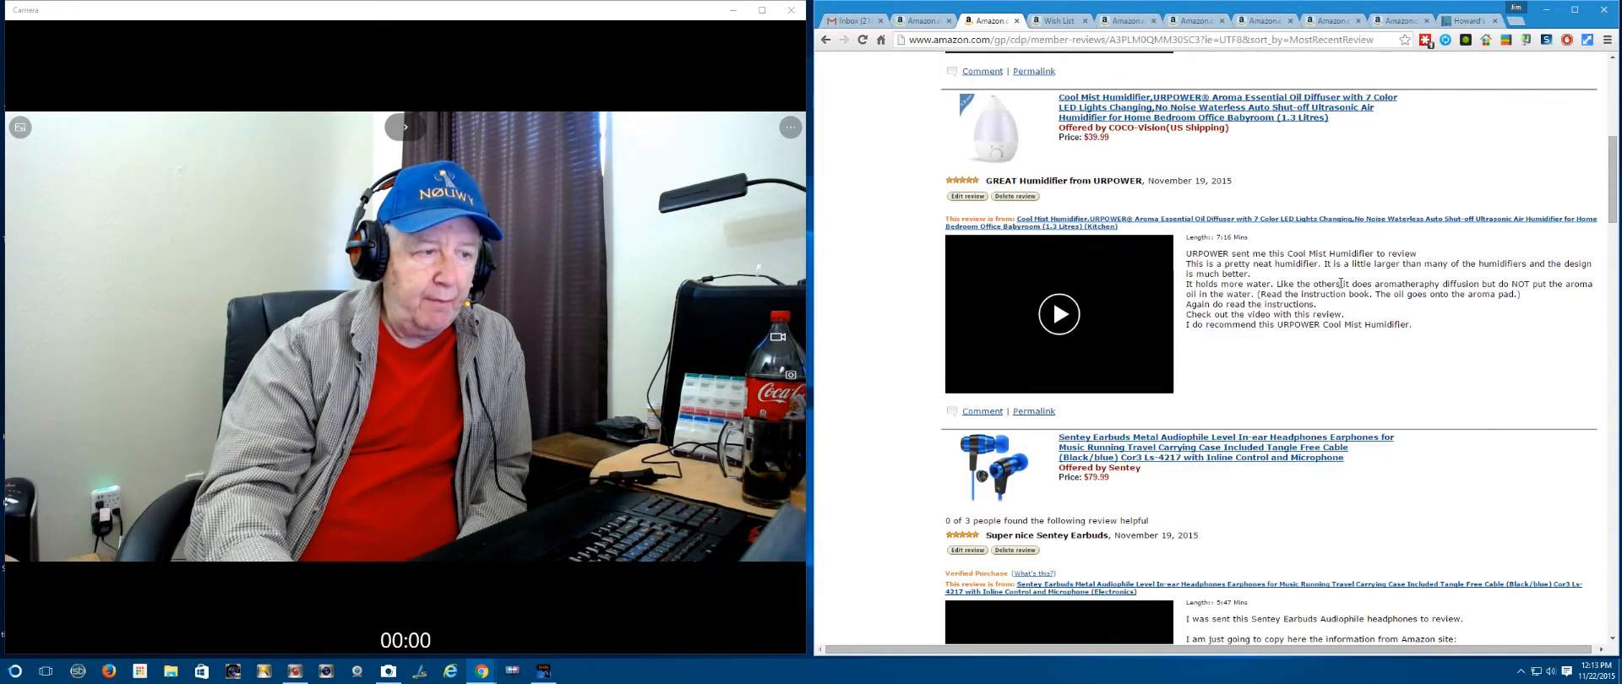
{"action": "scroll", "scroll_direction": "down", "scroll_amount": 3}
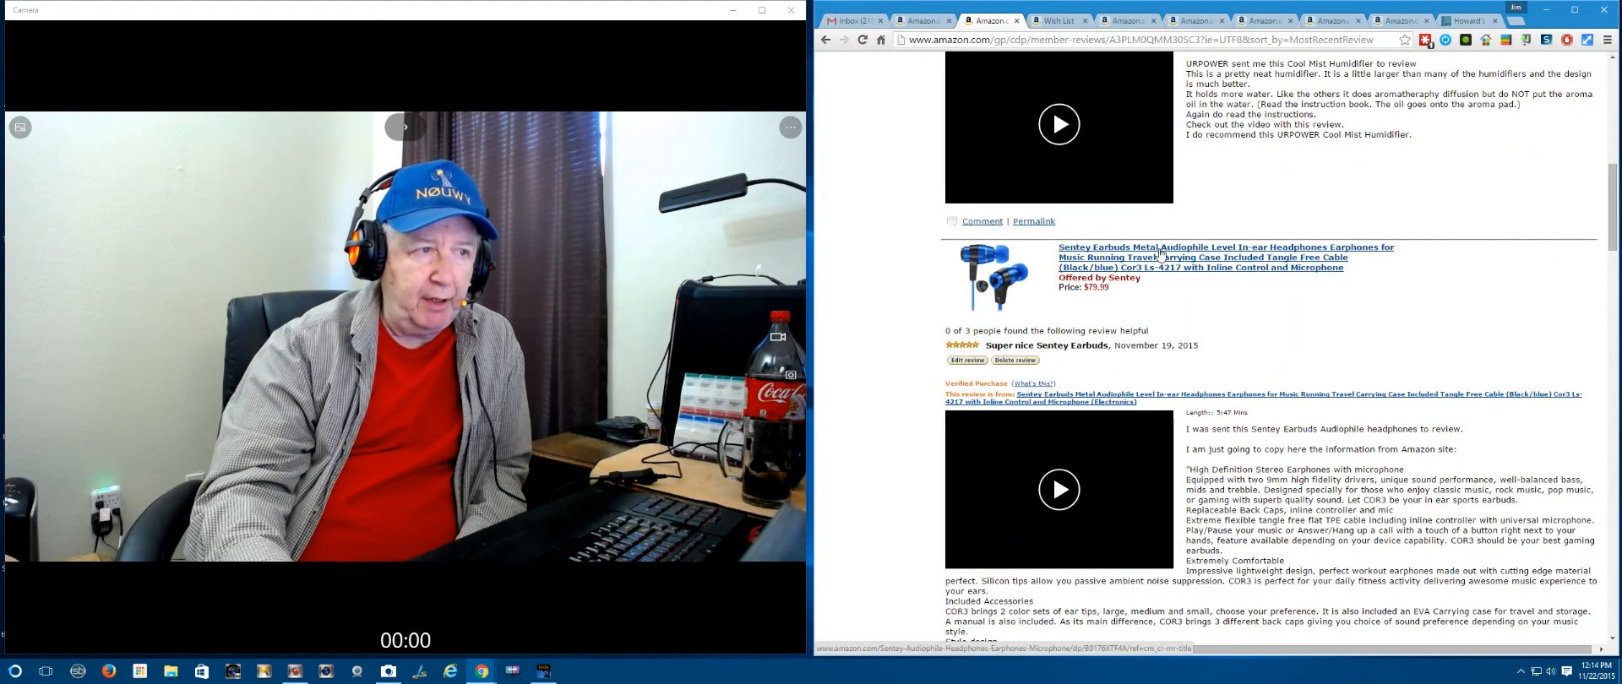
{"action": "left_click", "coordinate": [1226, 252]}
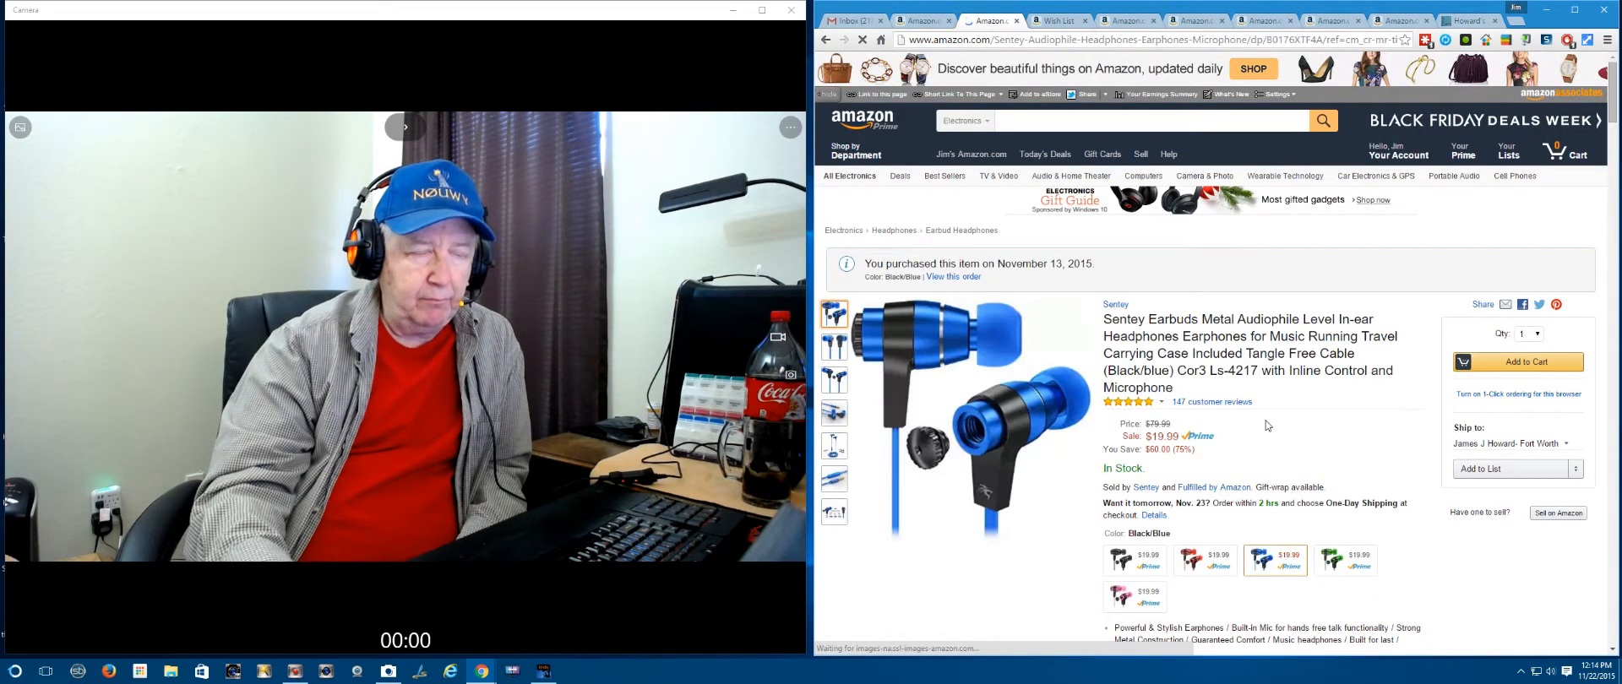
{"action": "mouse_move", "coordinate": [1107, 409]}
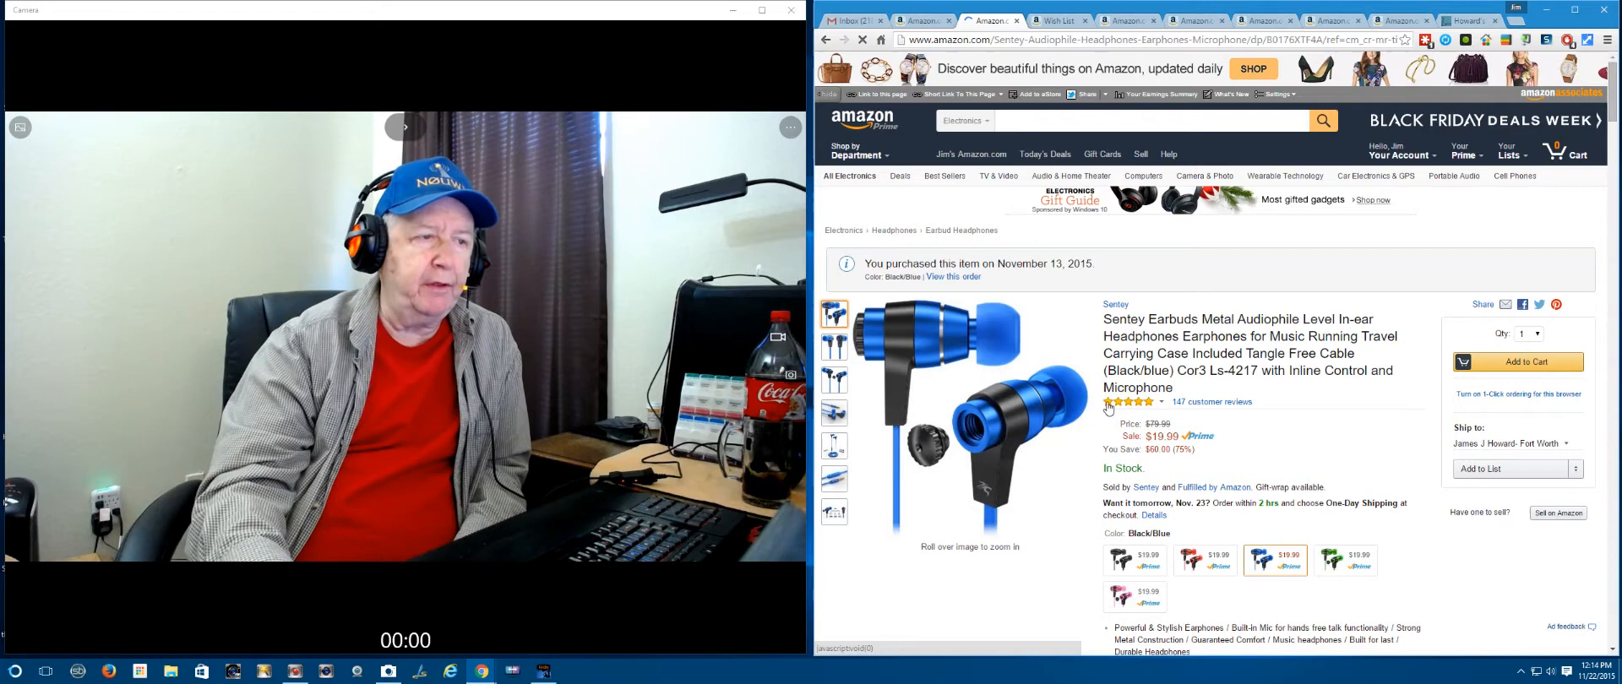
{"action": "mouse_move", "coordinate": [1203, 387]}
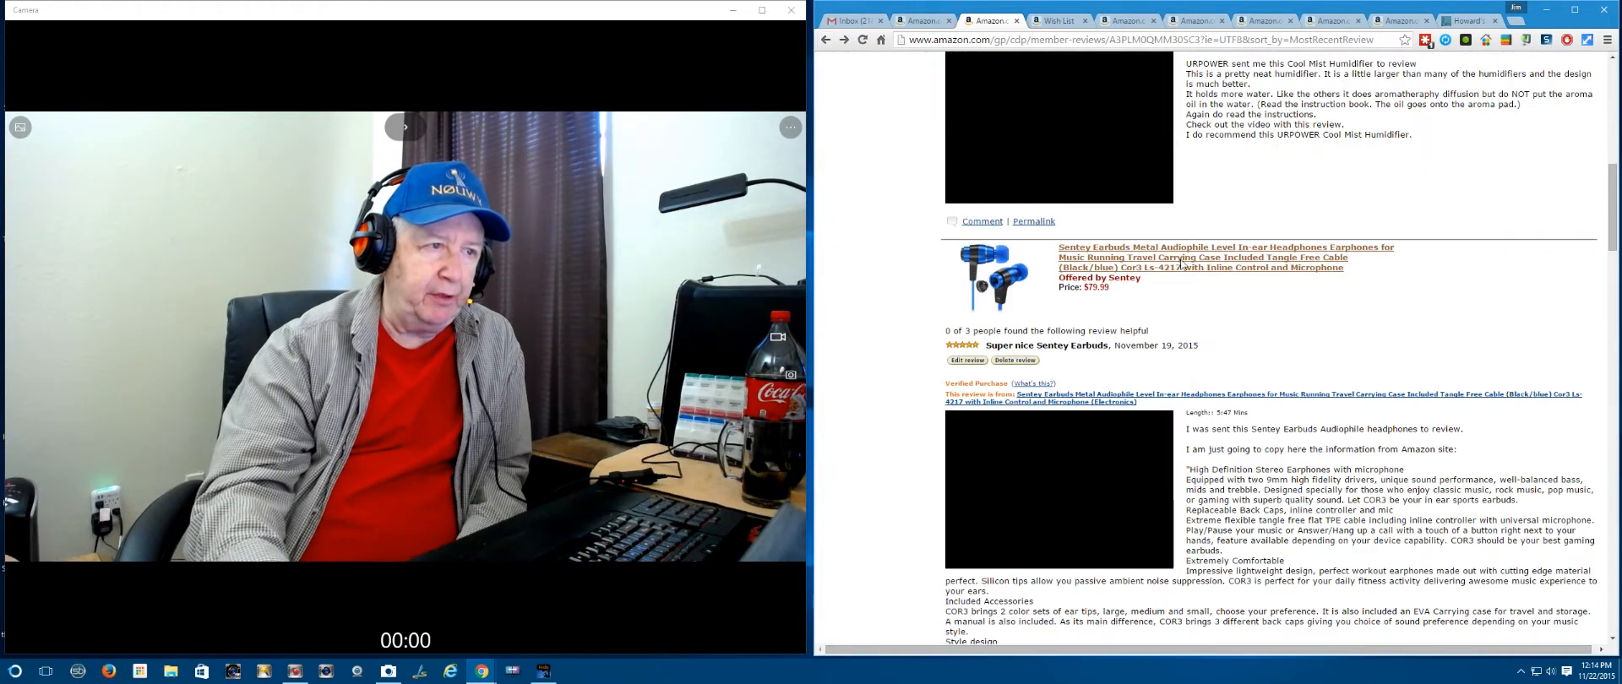
{"action": "scroll", "scroll_direction": "down", "scroll_amount": 3}
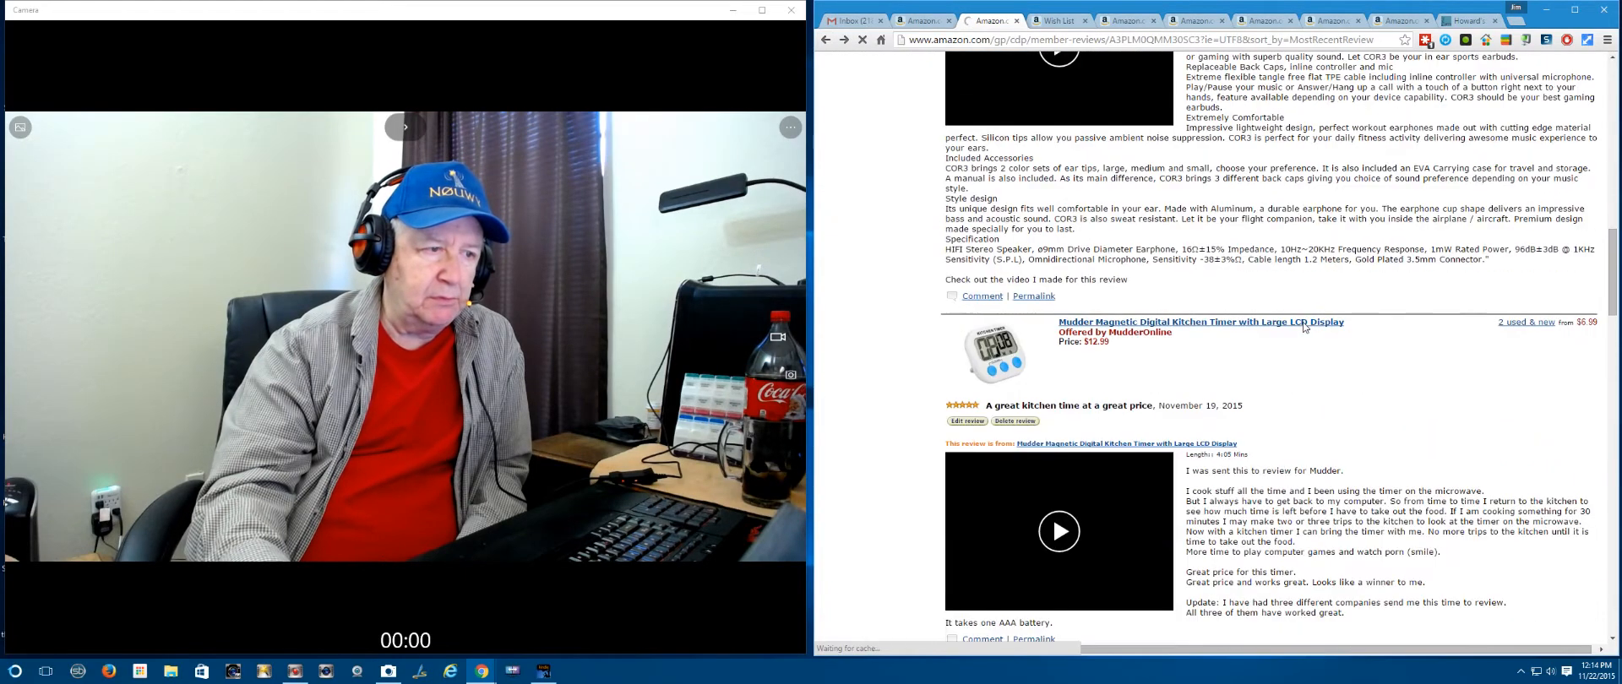
{"action": "scroll", "scroll_direction": "down", "scroll_amount": 3}
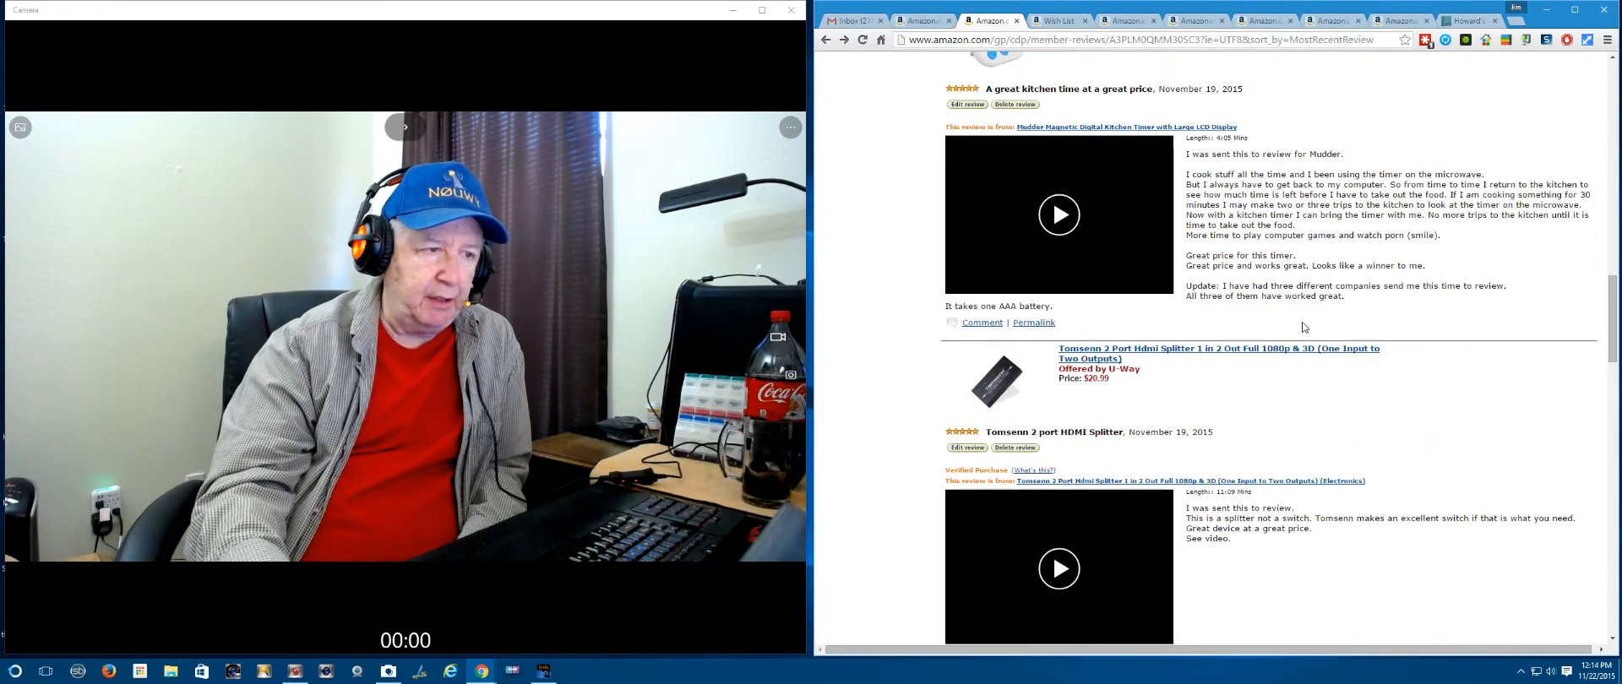
{"action": "scroll", "scroll_direction": "down", "scroll_amount": 3}
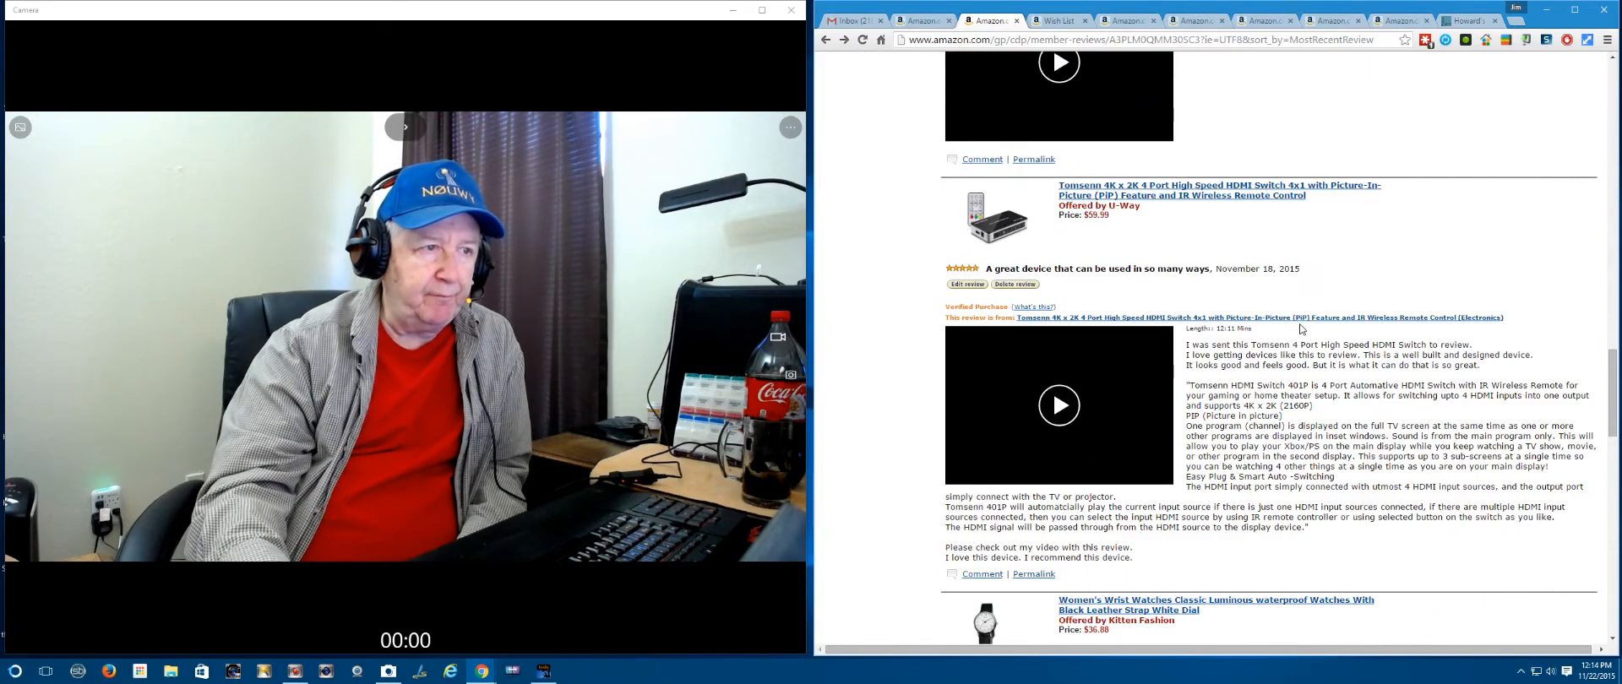
{"action": "scroll", "scroll_direction": "down", "scroll_amount": 3}
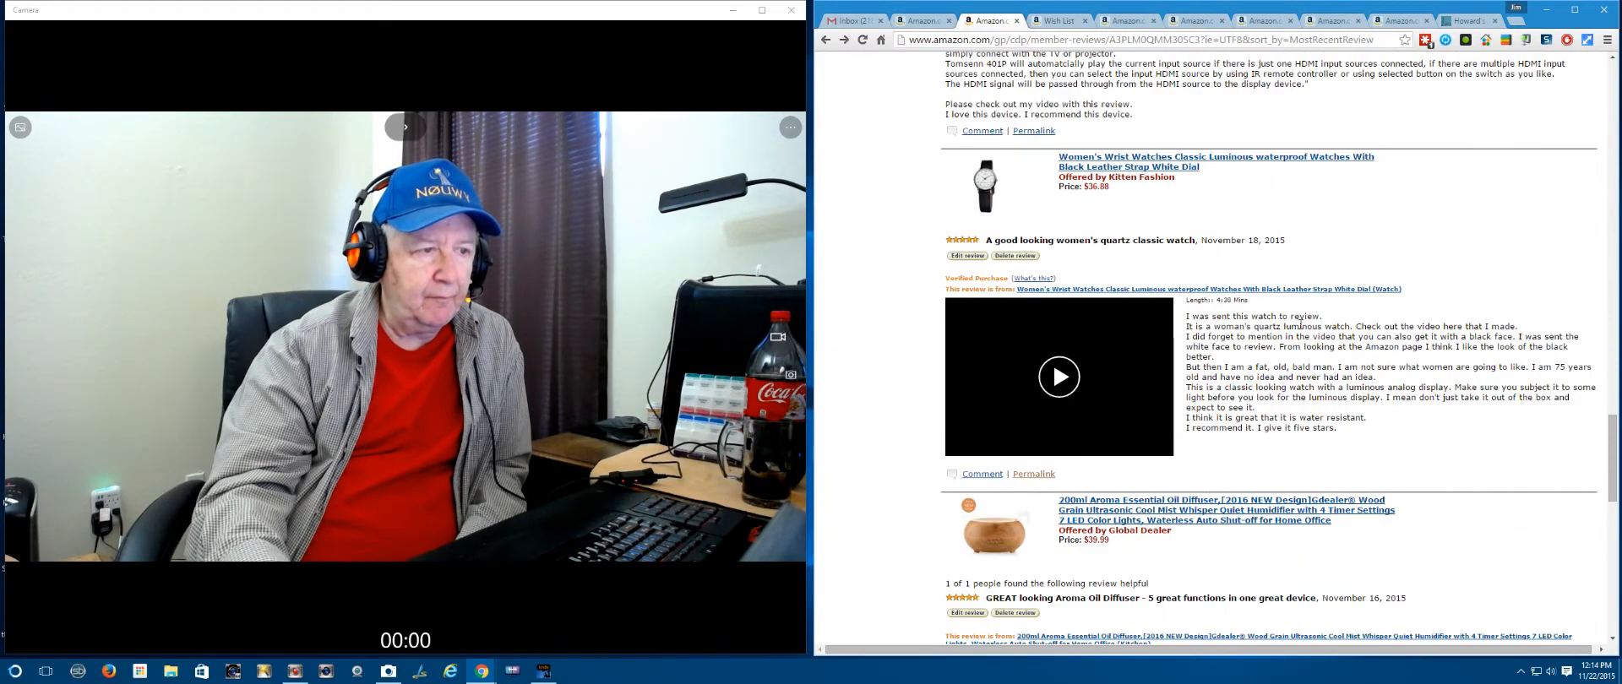
{"action": "scroll", "scroll_direction": "down", "scroll_amount": 3}
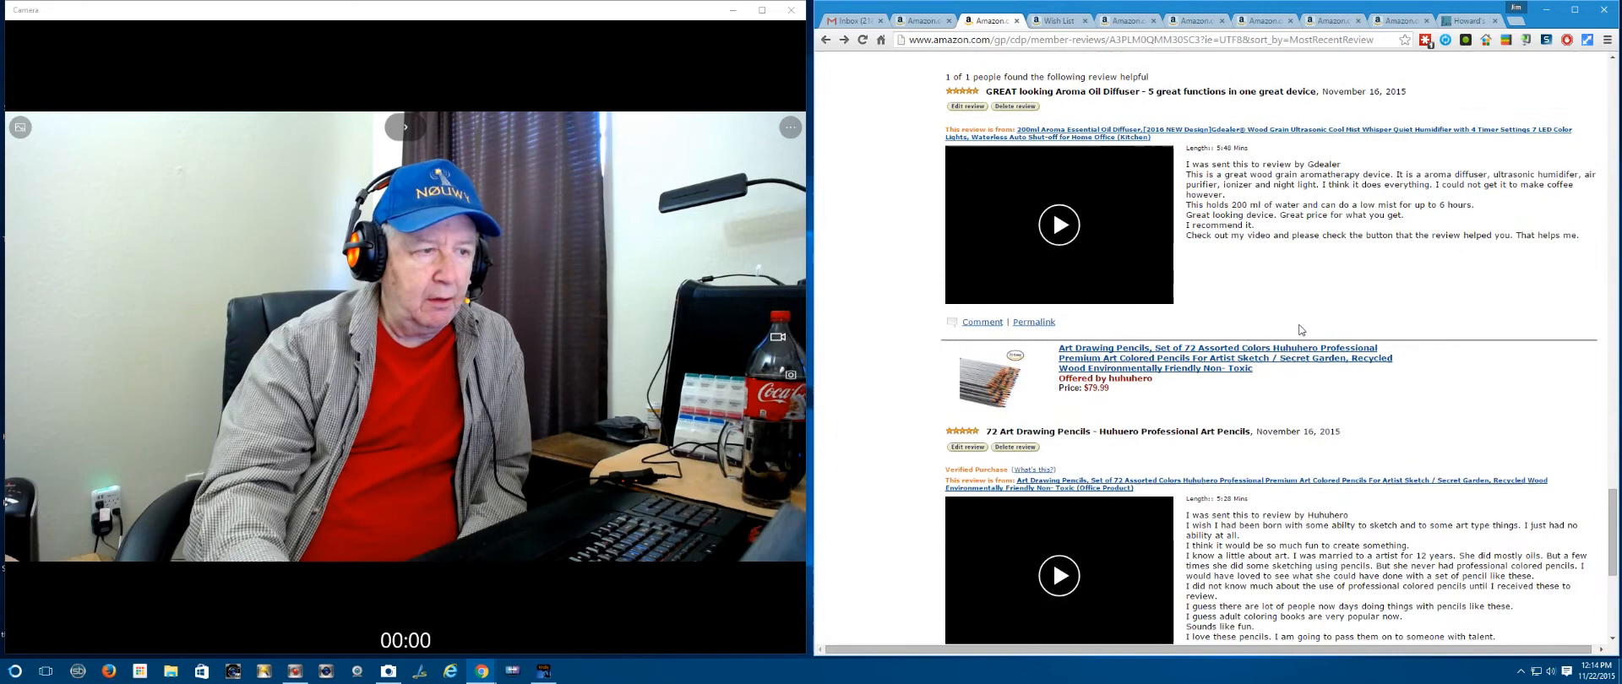
{"action": "scroll", "scroll_direction": "down", "scroll_amount": 3}
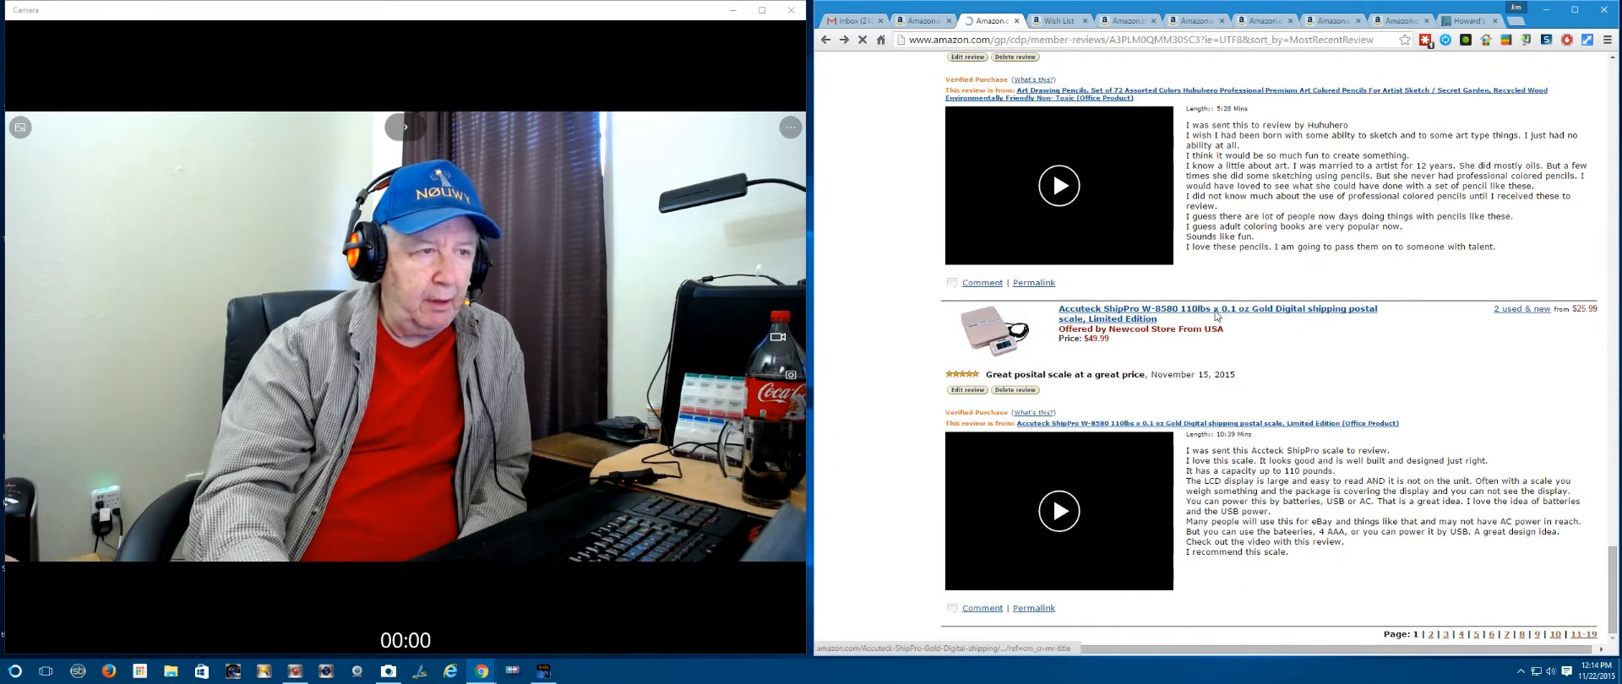
{"action": "left_click", "coordinate": [1217, 313]}
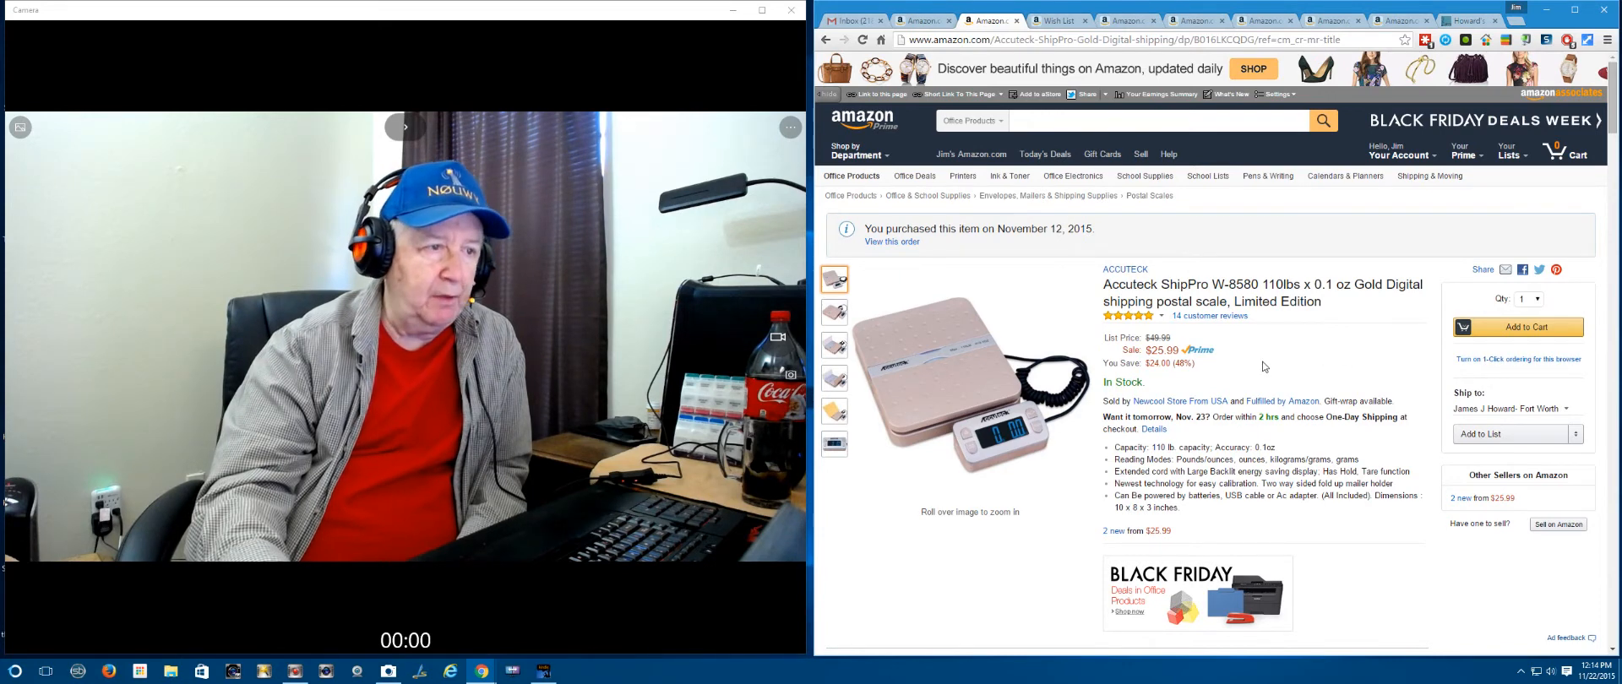
{"action": "mouse_move", "coordinate": [1143, 326]}
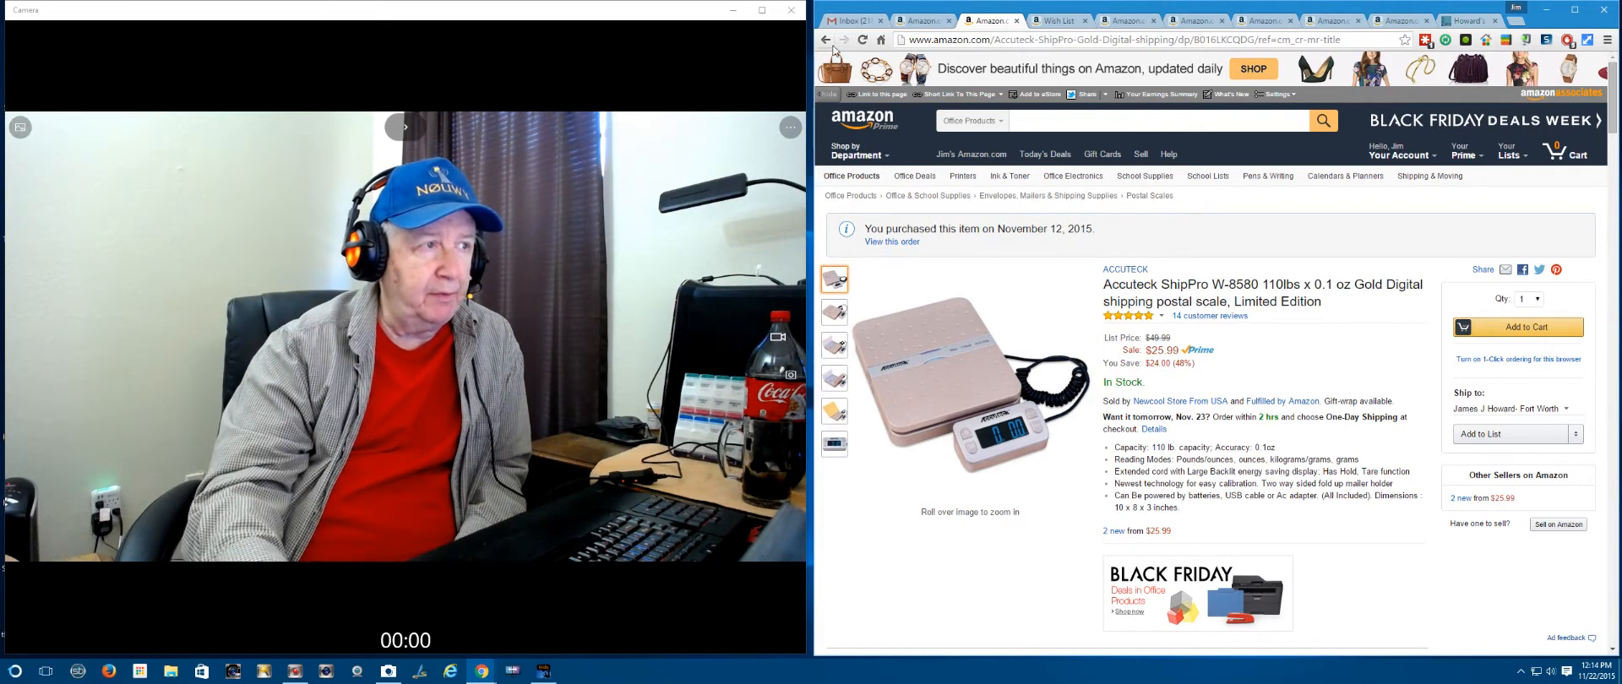
{"action": "left_click", "coordinate": [1206, 316]}
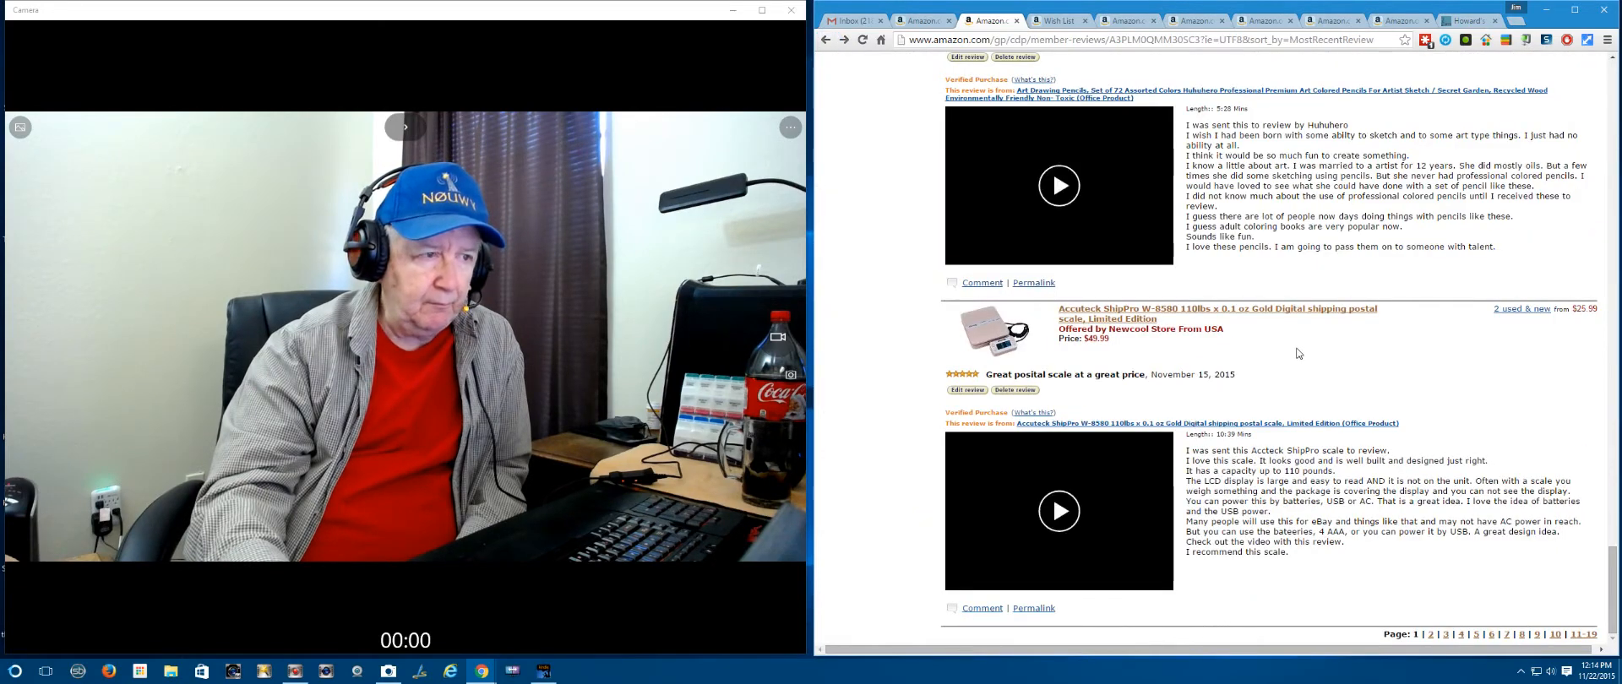
Step: Bring up the Amazon Wish List of 68 items led by a Panasonic LUMIX camera
{"action": "scroll", "scroll_direction": "up", "scroll_amount": 3}
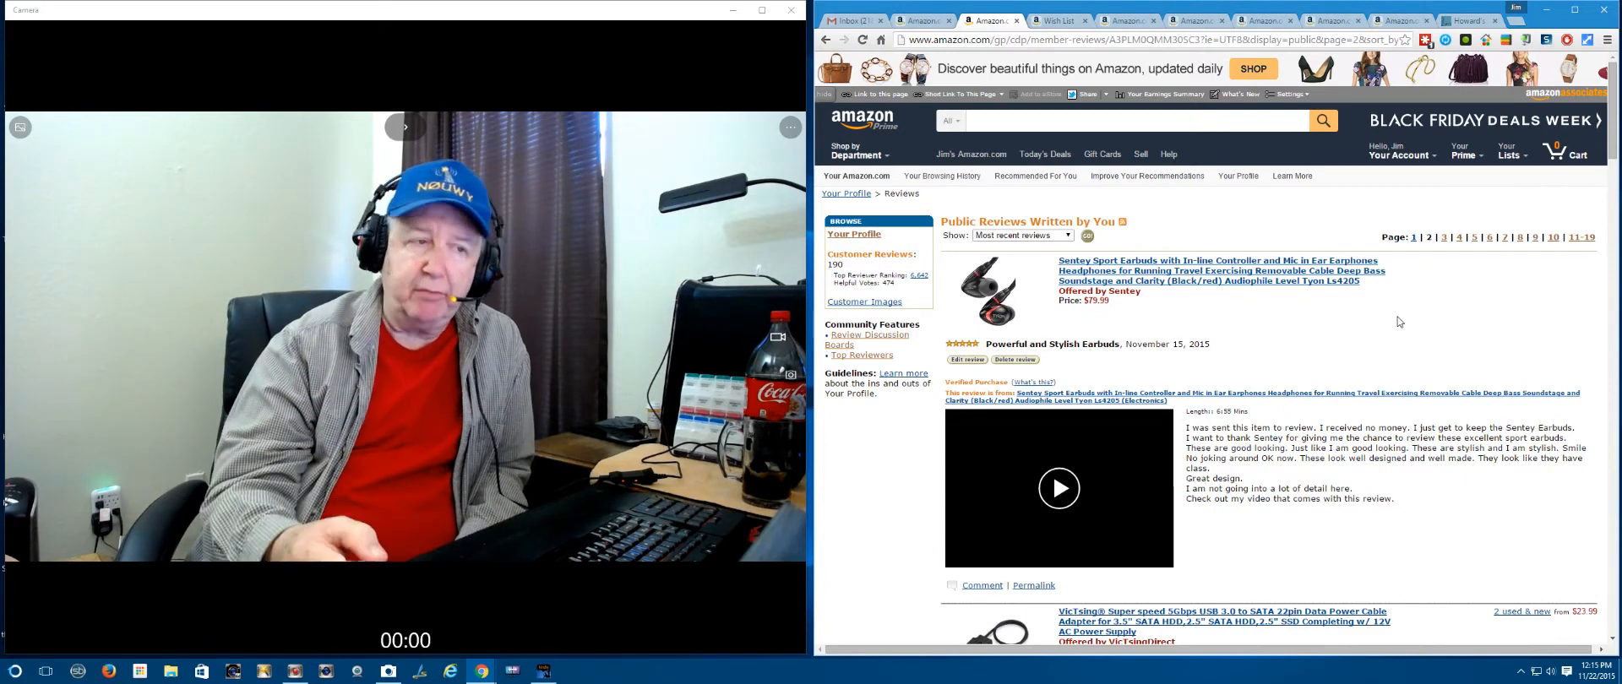
{"action": "mouse_move", "coordinate": [1375, 327]}
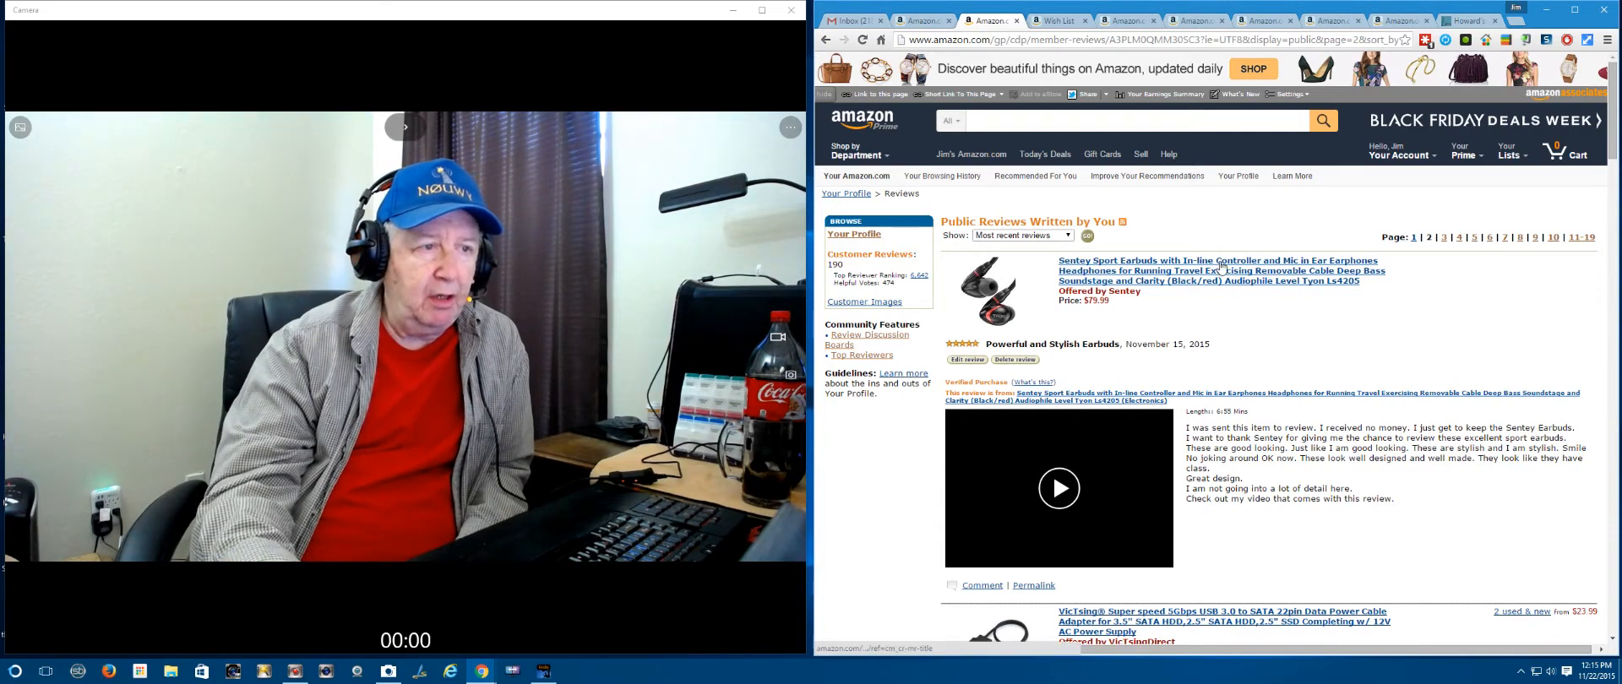
{"action": "left_click", "coordinate": [1217, 261]}
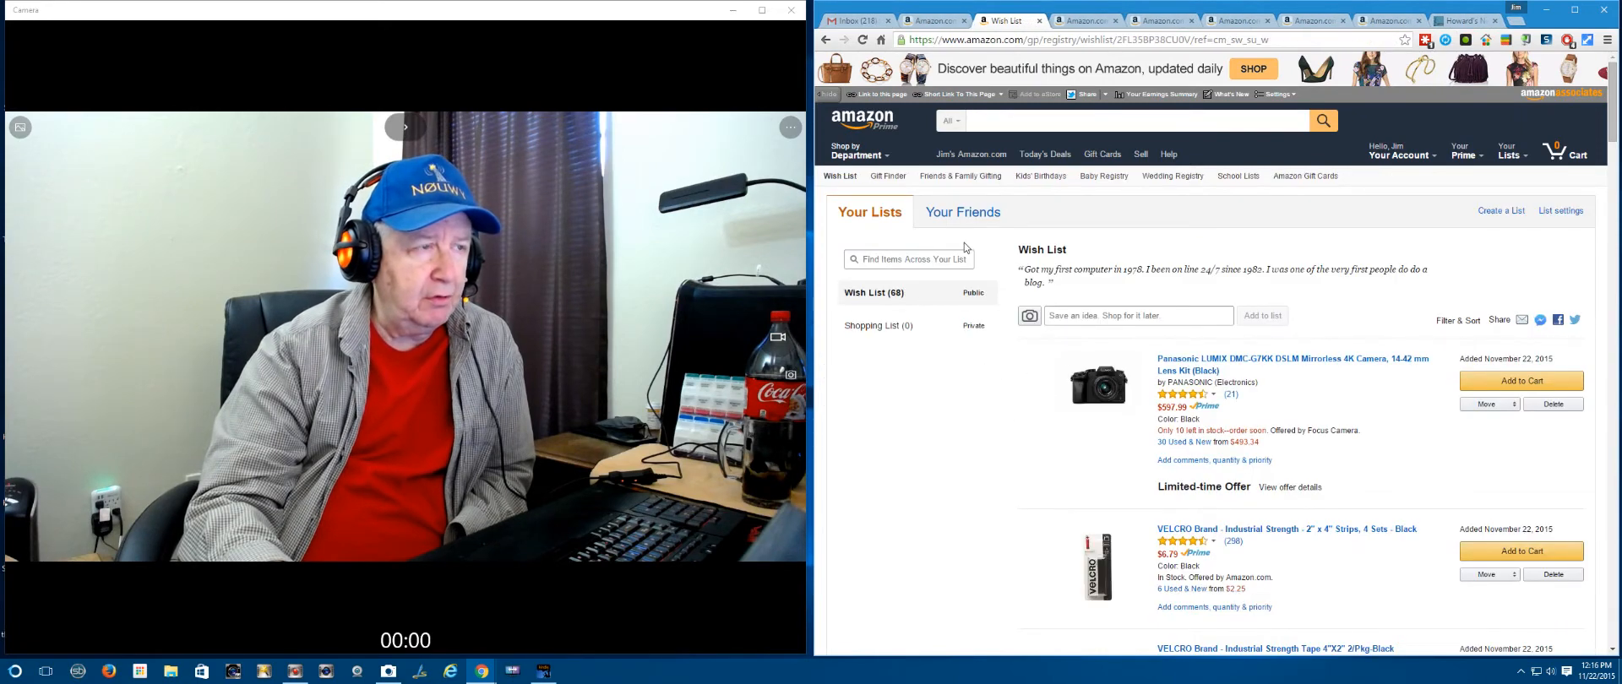
Step: Switch to the Gmail inbox listing 1,277 messages
{"action": "left_click", "coordinate": [848, 20]}
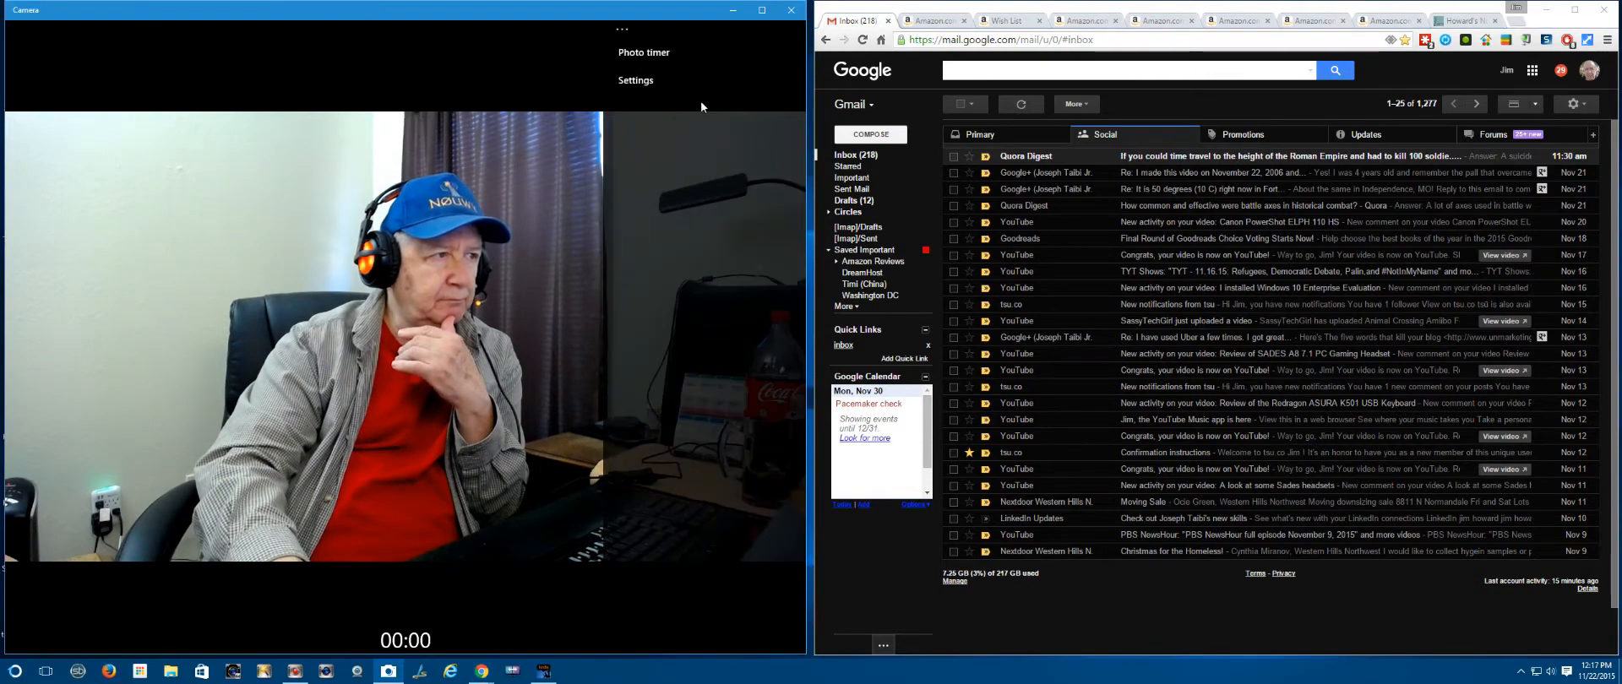
{"action": "left_click", "coordinate": [635, 79]}
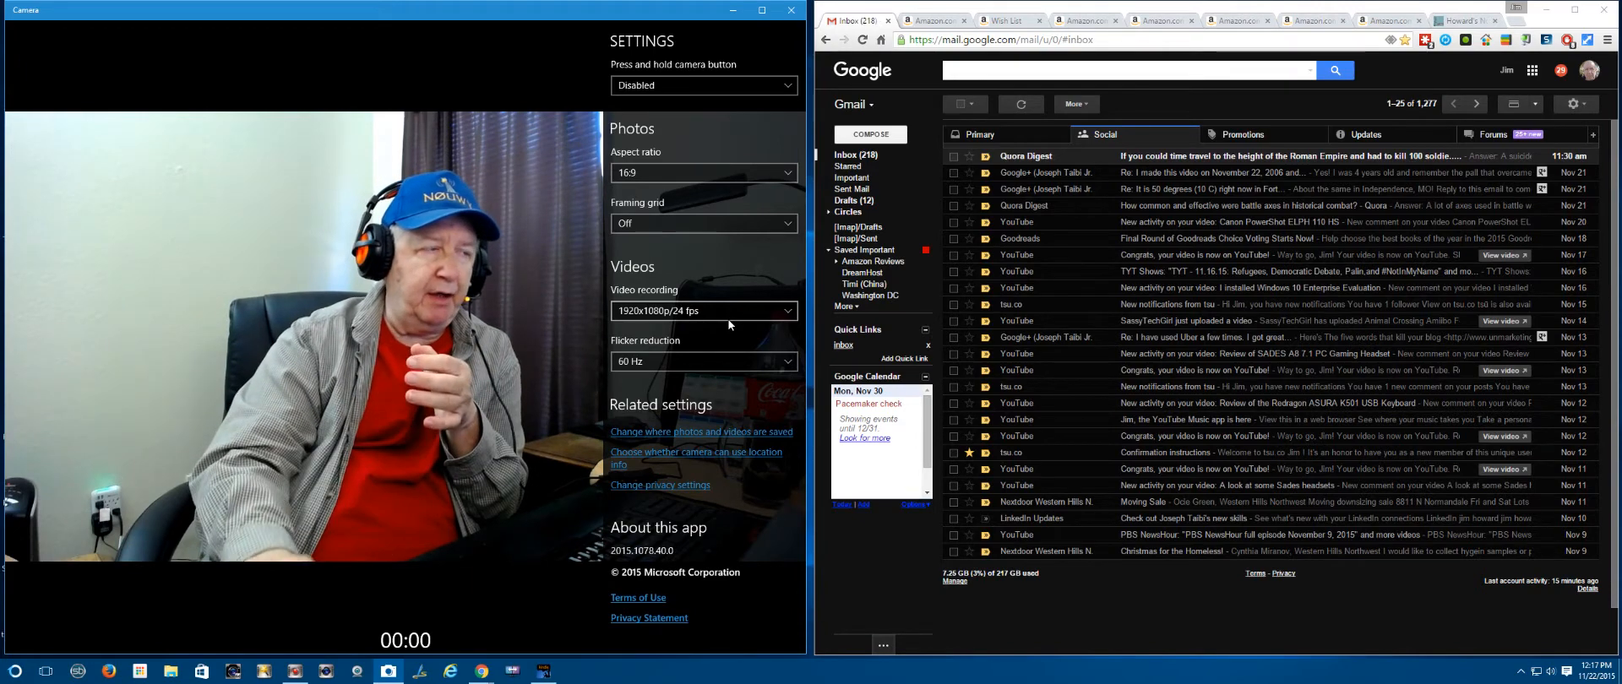
{"action": "mouse_move", "coordinate": [576, 77]}
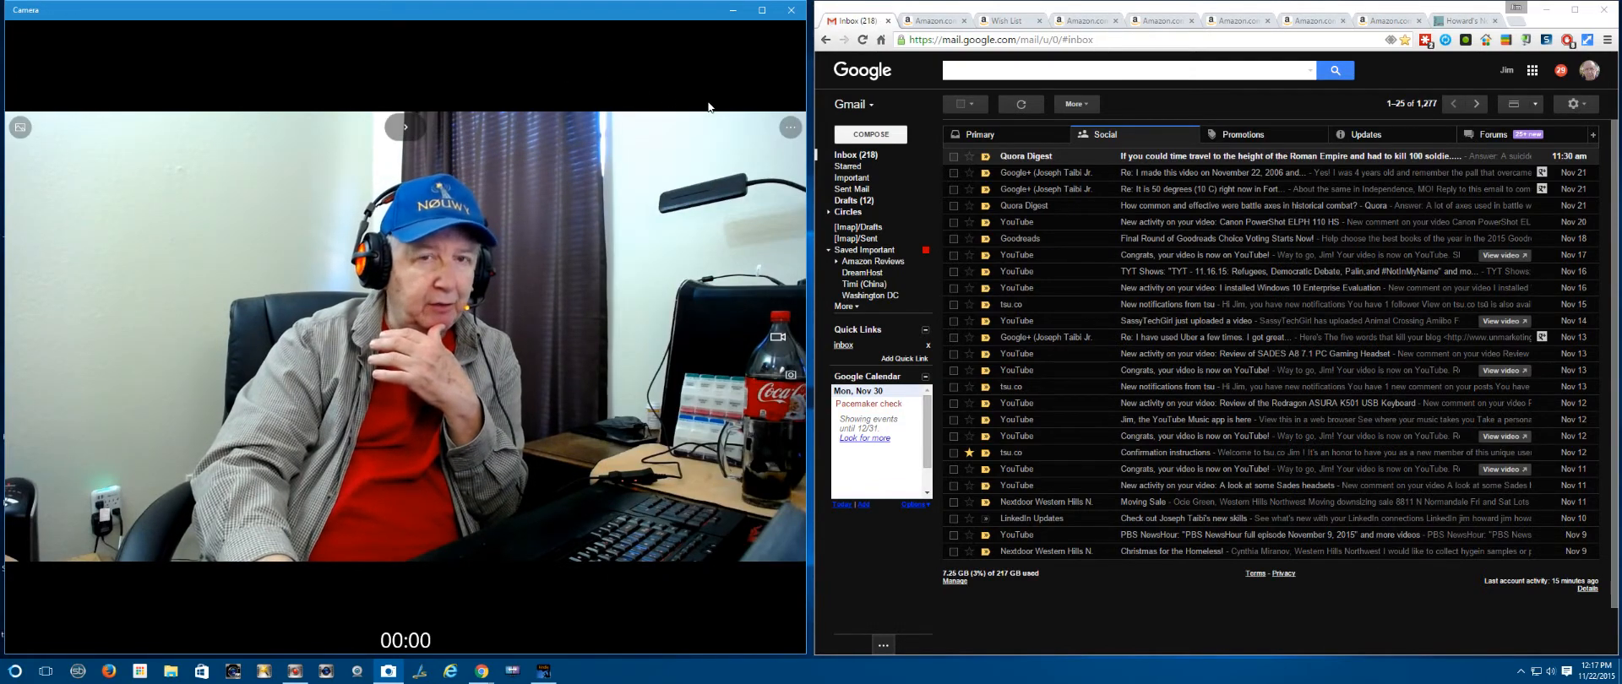
{"action": "mouse_move", "coordinate": [772, 156]}
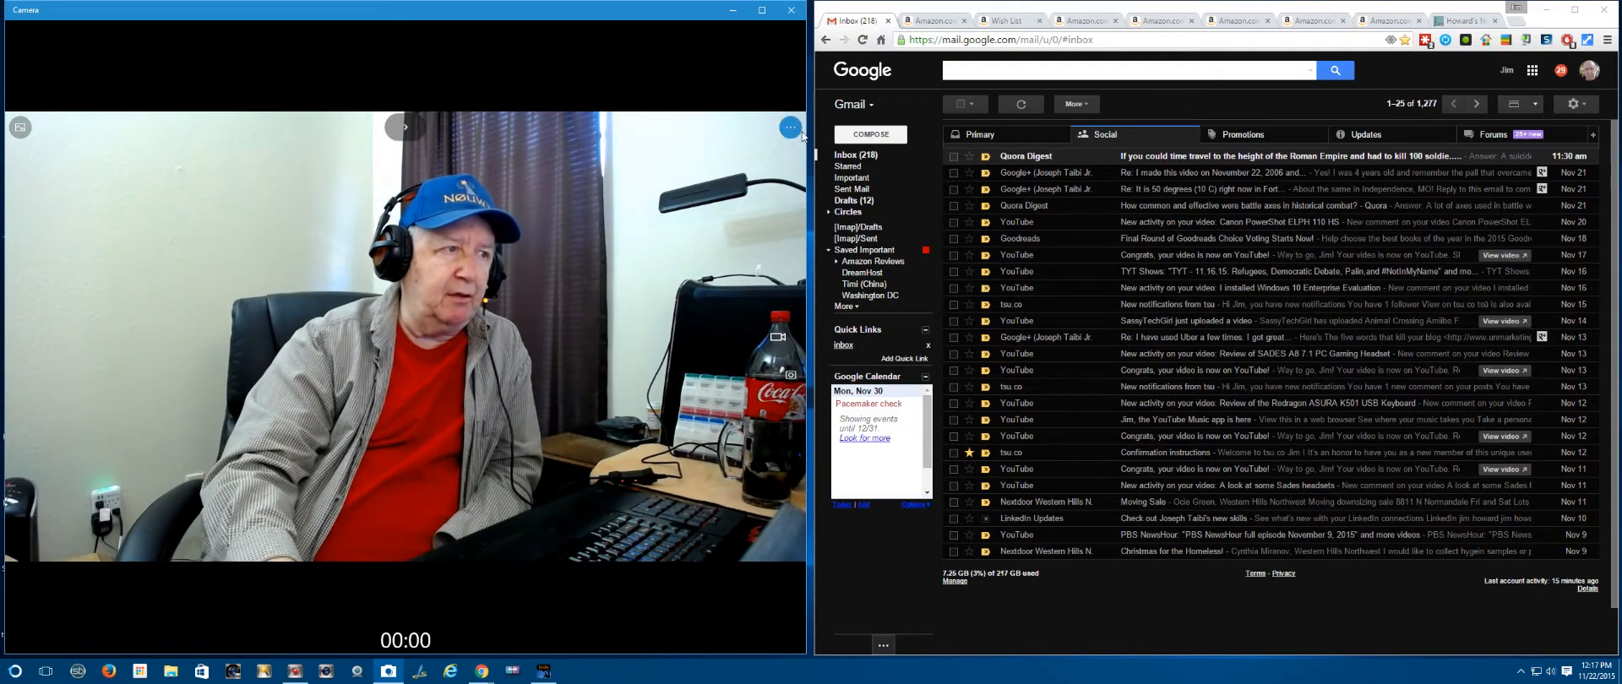
{"action": "left_click", "coordinate": [791, 127]}
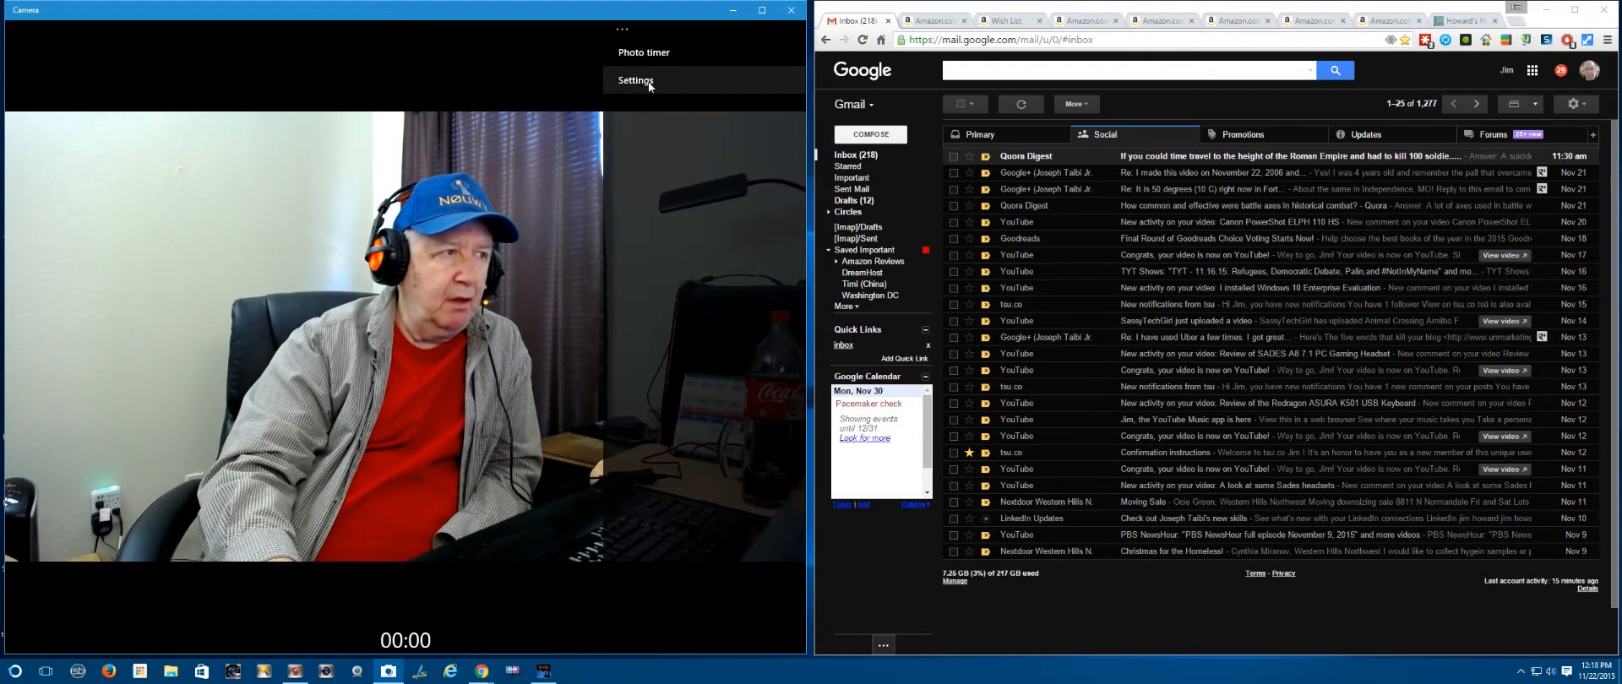
{"action": "left_click", "coordinate": [635, 81]}
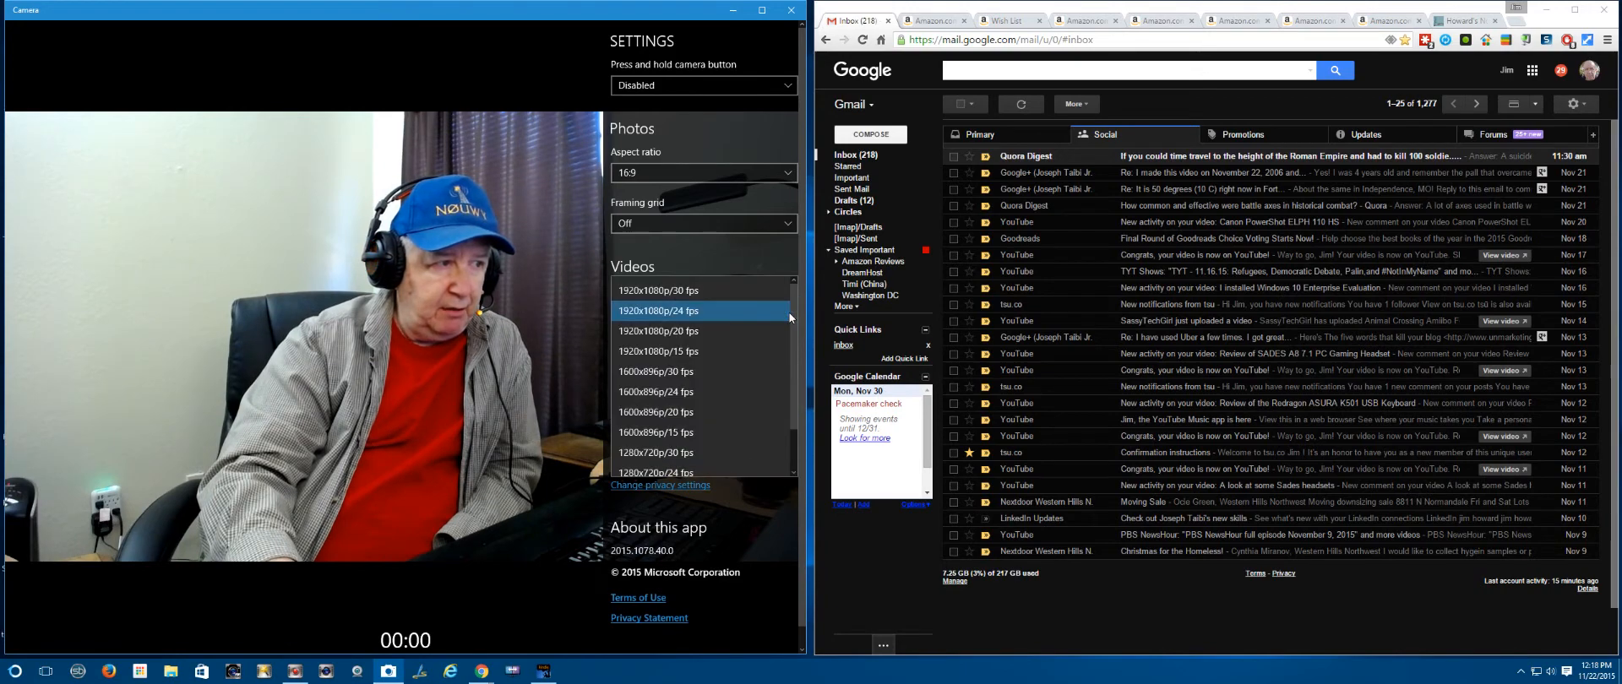
{"action": "mouse_move", "coordinate": [701, 453]}
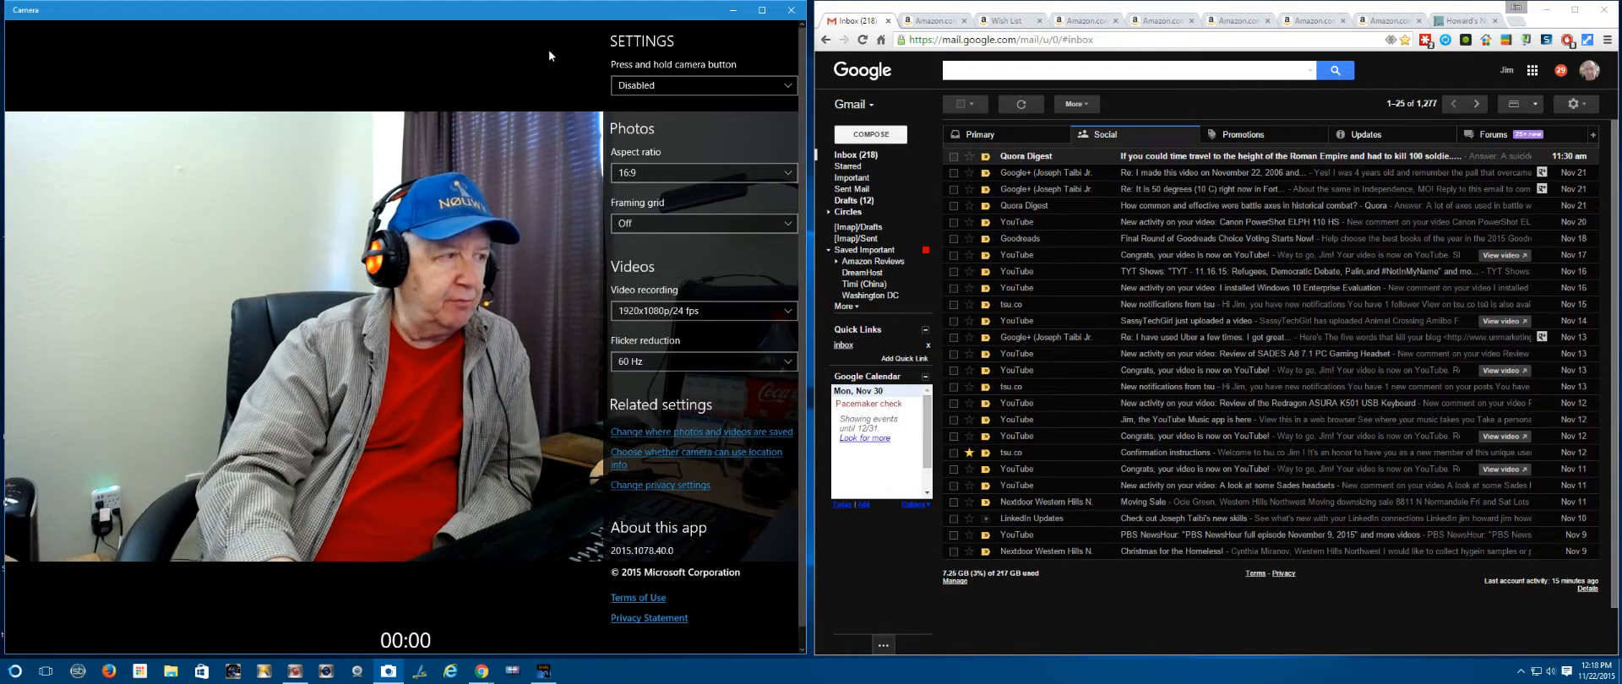
{"action": "mouse_move", "coordinate": [543, 49]}
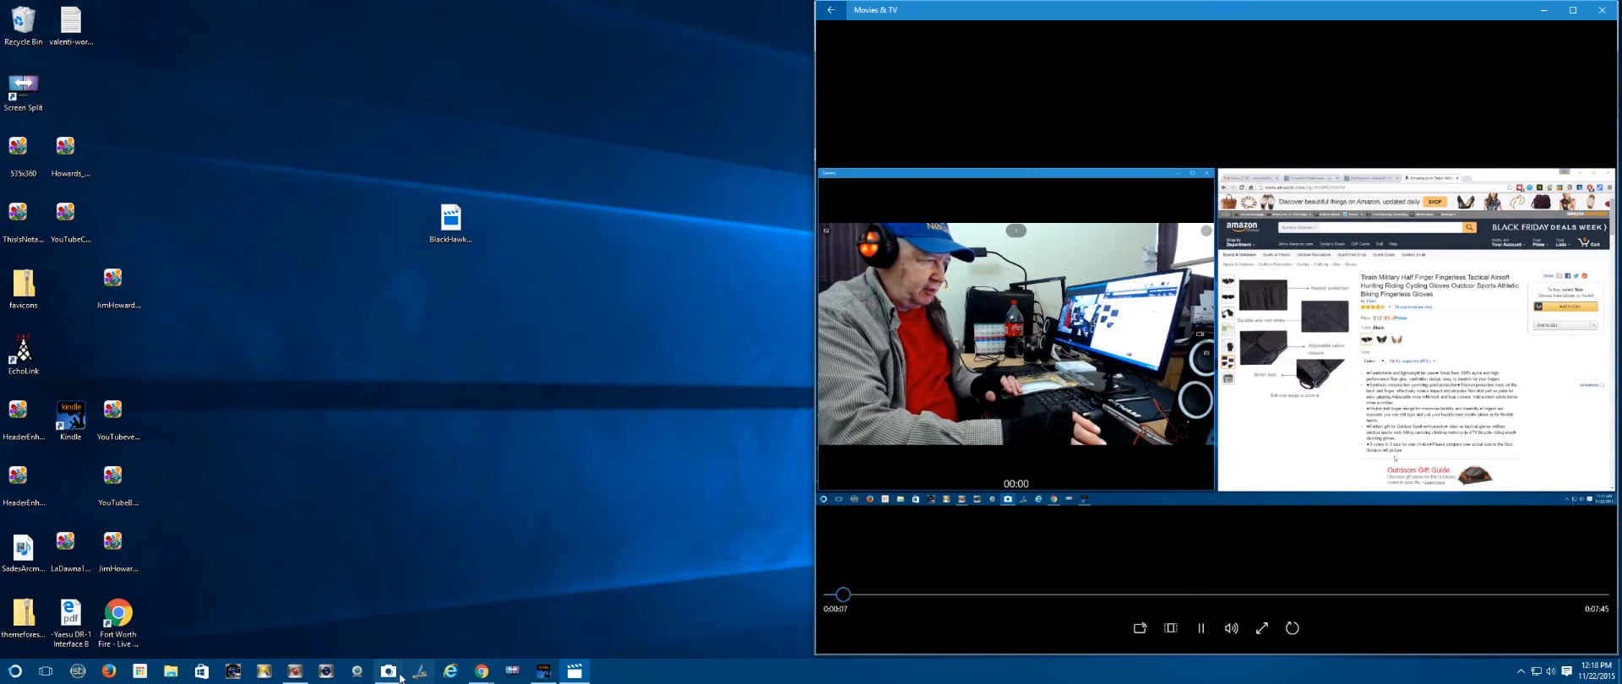
Step: Play the BlackHawkGloves recorded clip in Movies & TV beside the Camera app
{"action": "left_click", "coordinate": [389, 672]}
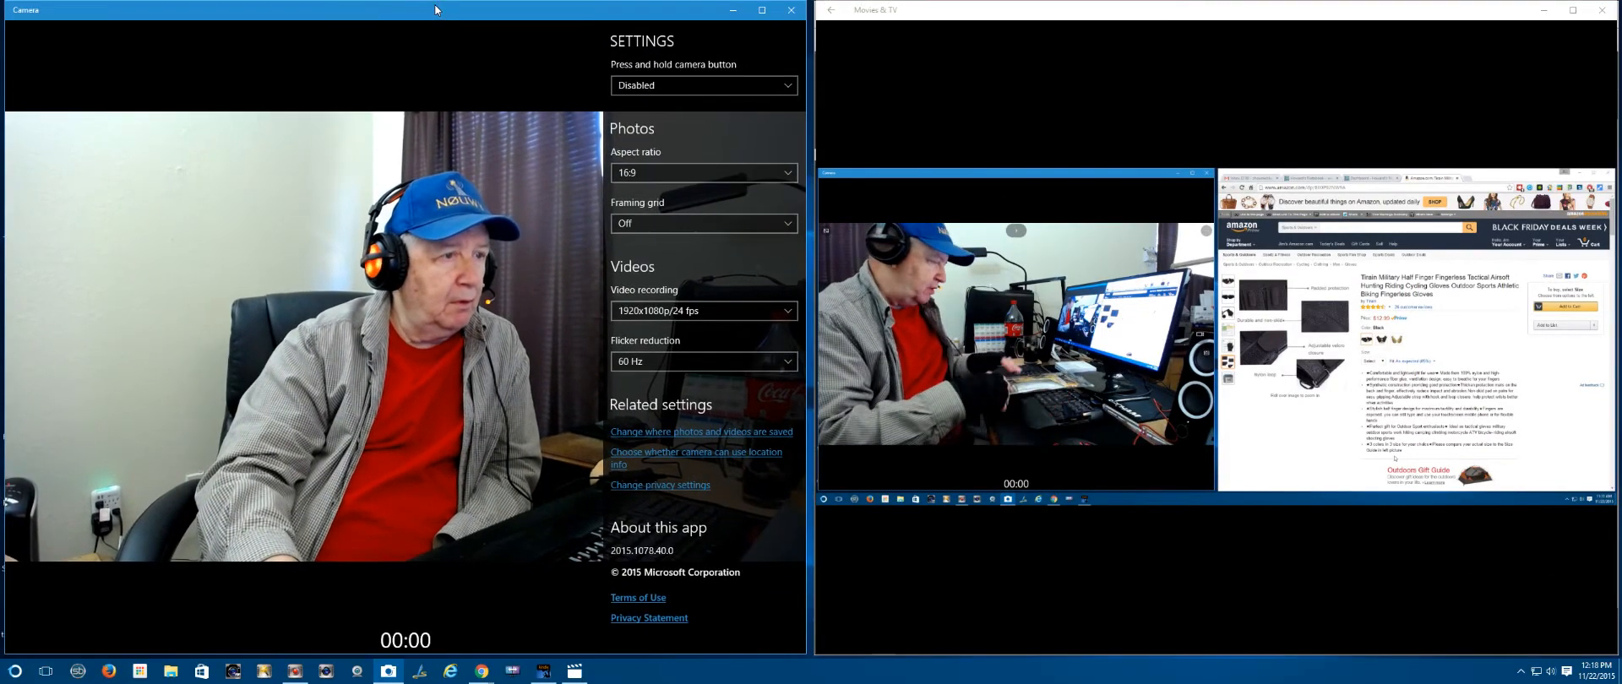
{"action": "left_click", "coordinate": [1146, 574]}
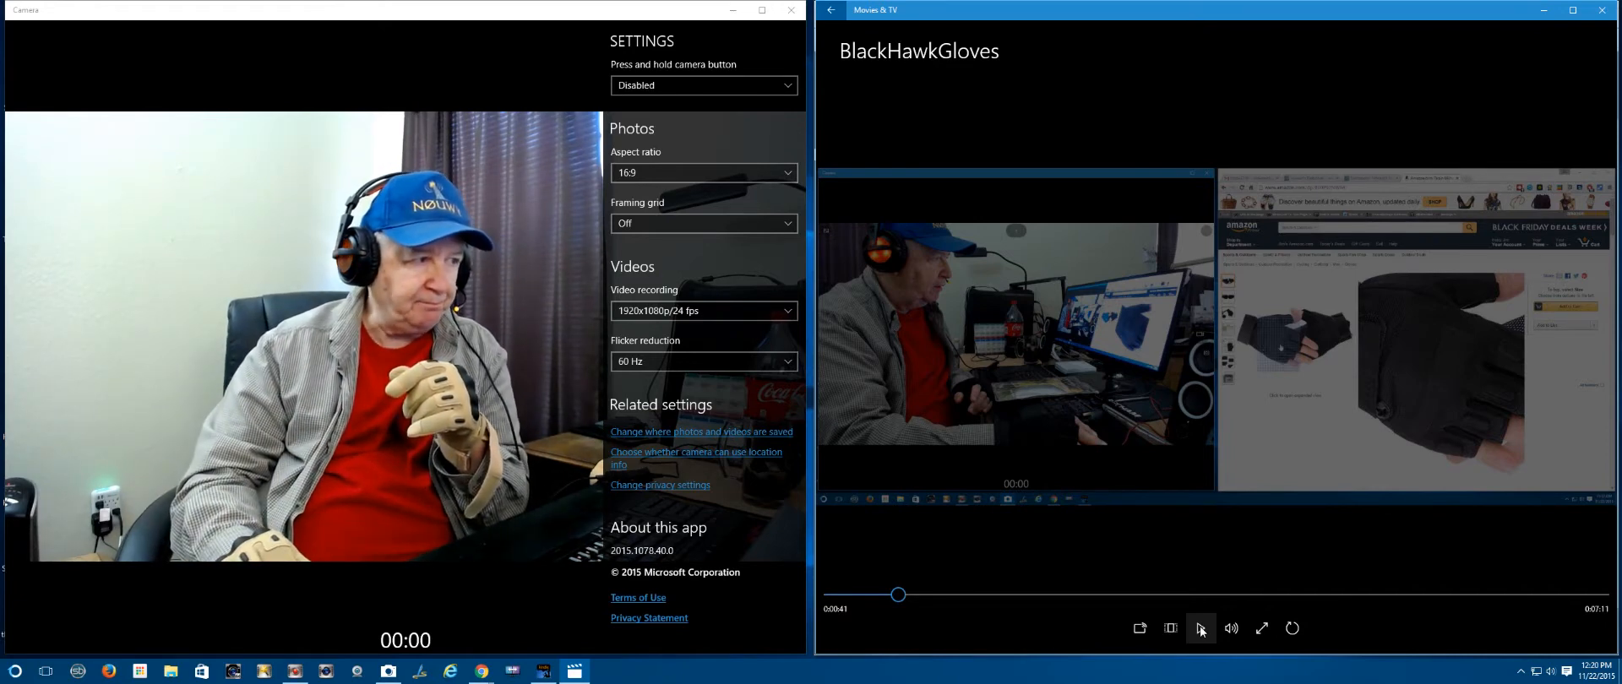
{"action": "left_click", "coordinate": [1199, 628]}
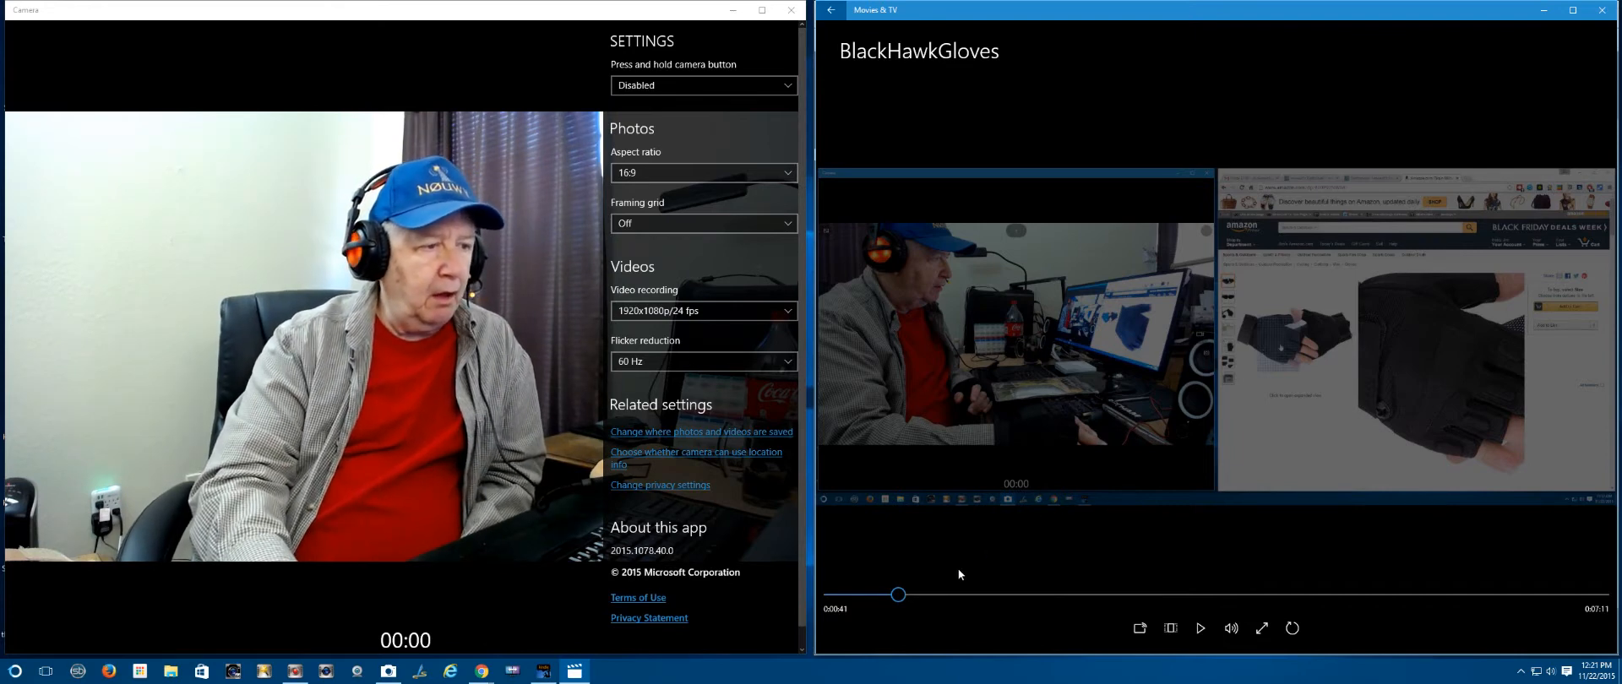
{"action": "left_click", "coordinate": [1199, 629]}
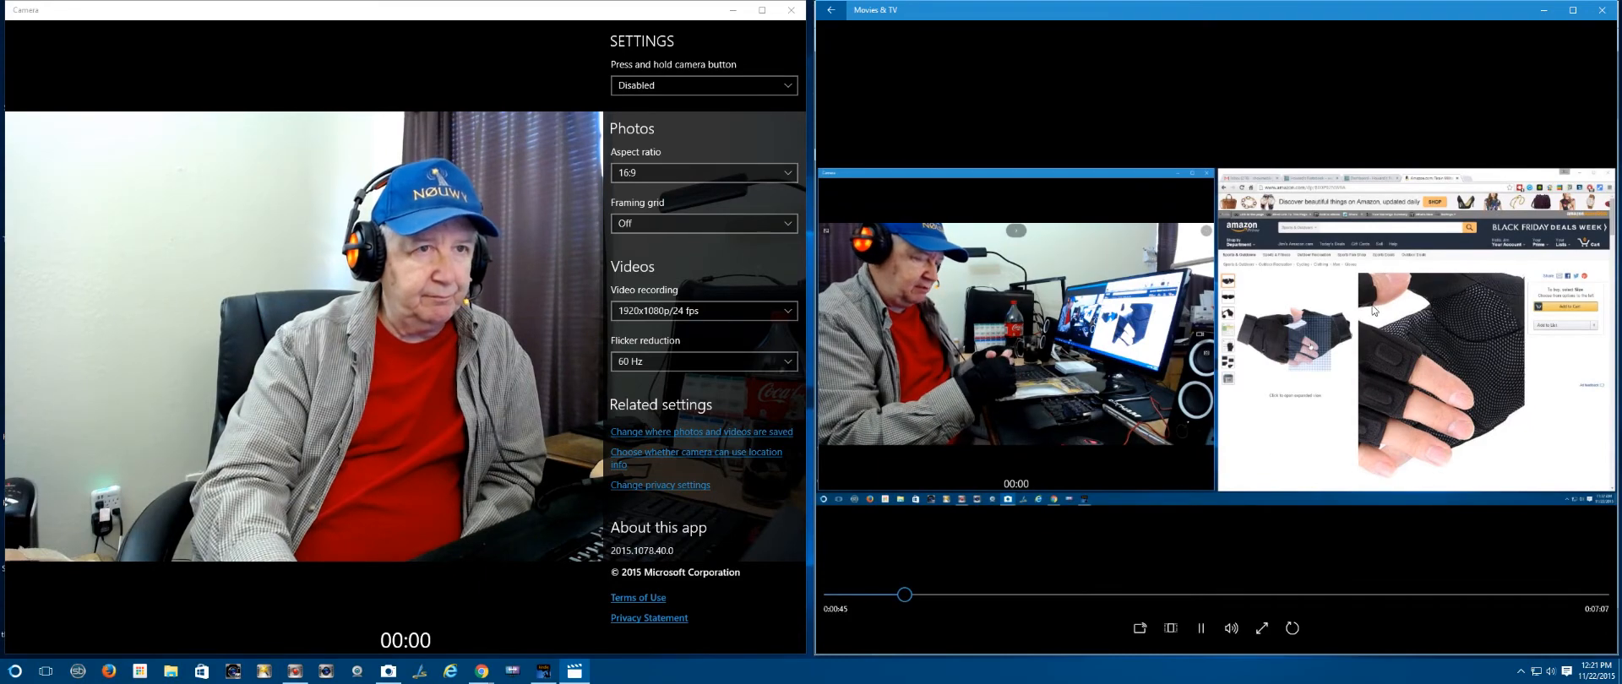
Step: Open the Amazon email thanking for the Tirain Military Half Finger gloves review in Gmail
{"action": "left_click", "coordinate": [1201, 628]}
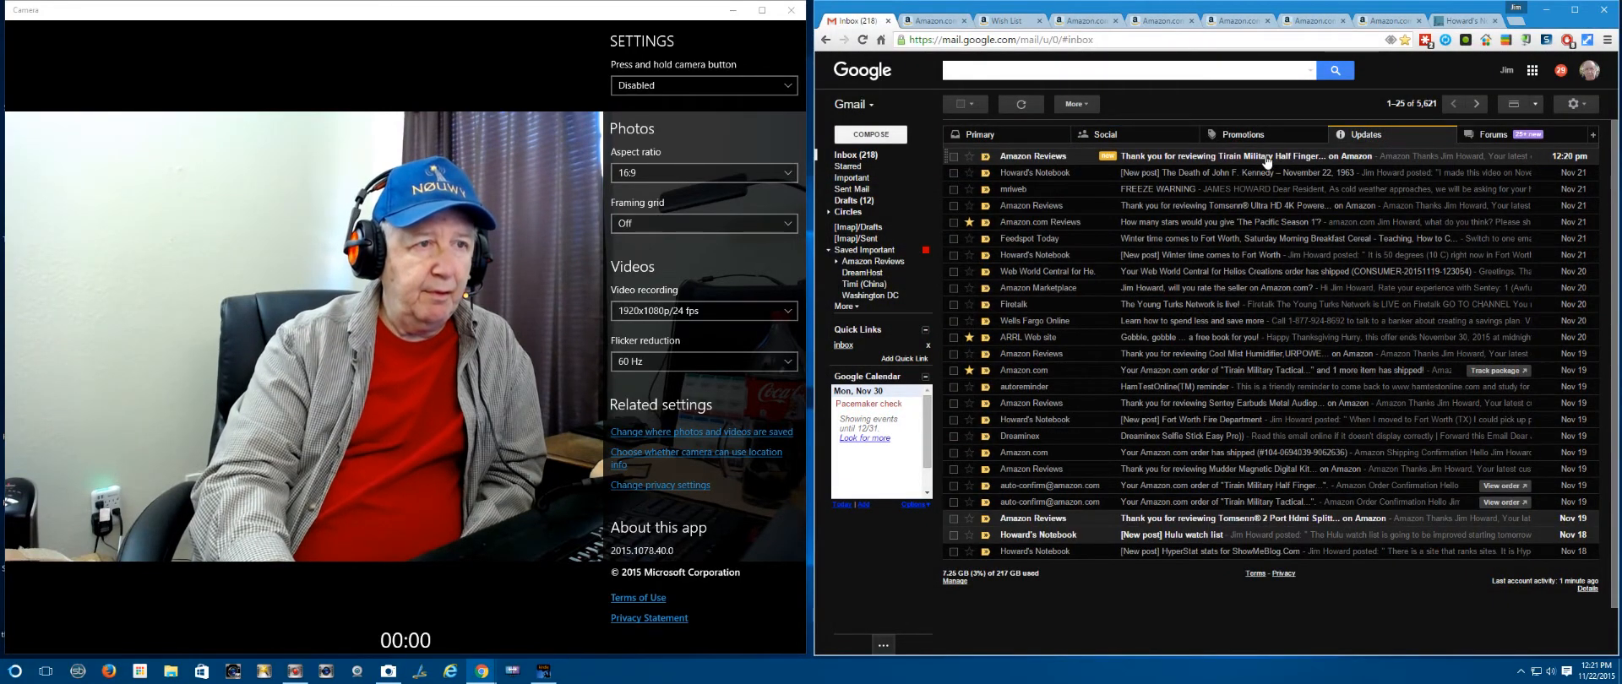
{"action": "left_click", "coordinate": [1226, 155]}
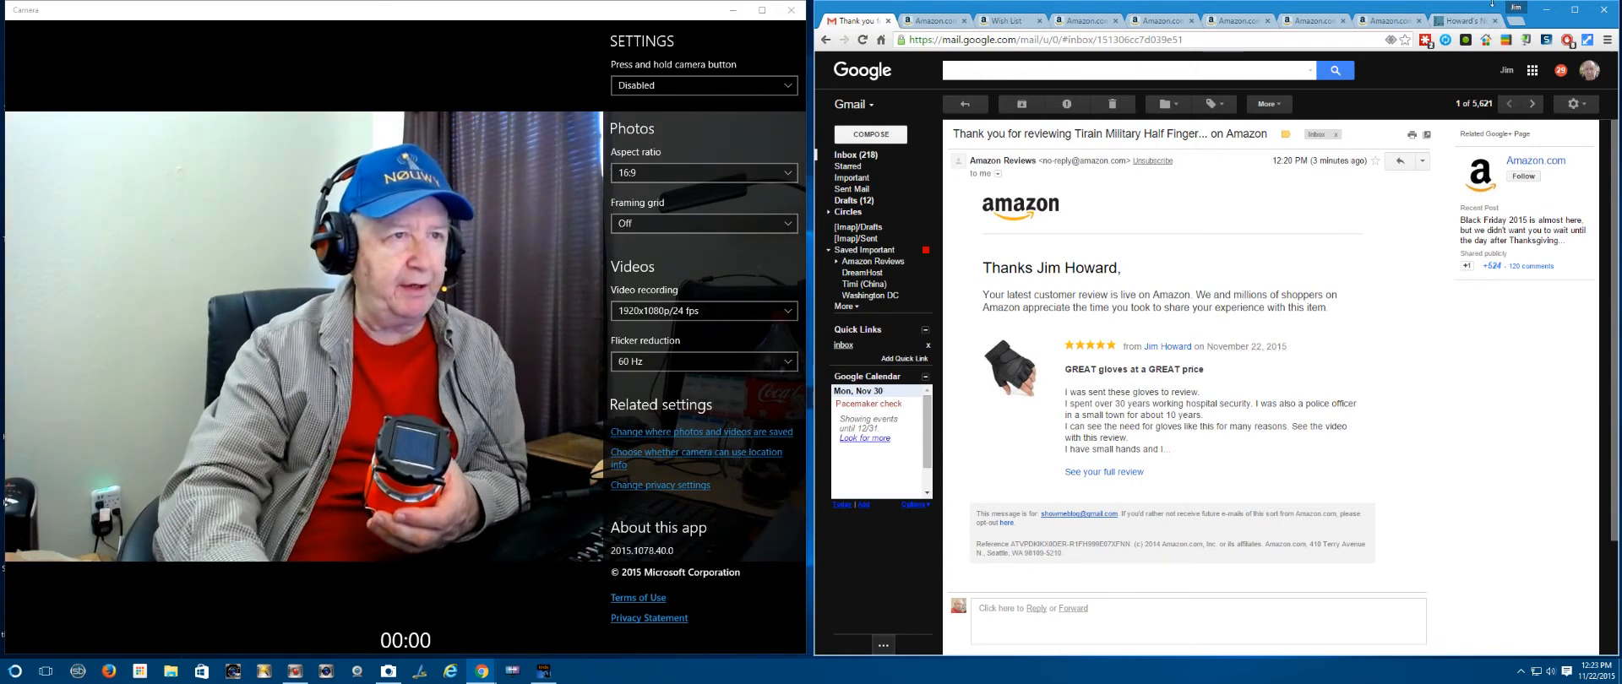
Step: Open the saved Amazon camping light page under Lights & Lanterns from the speed-dial grid
{"action": "left_click", "coordinate": [1380, 21]}
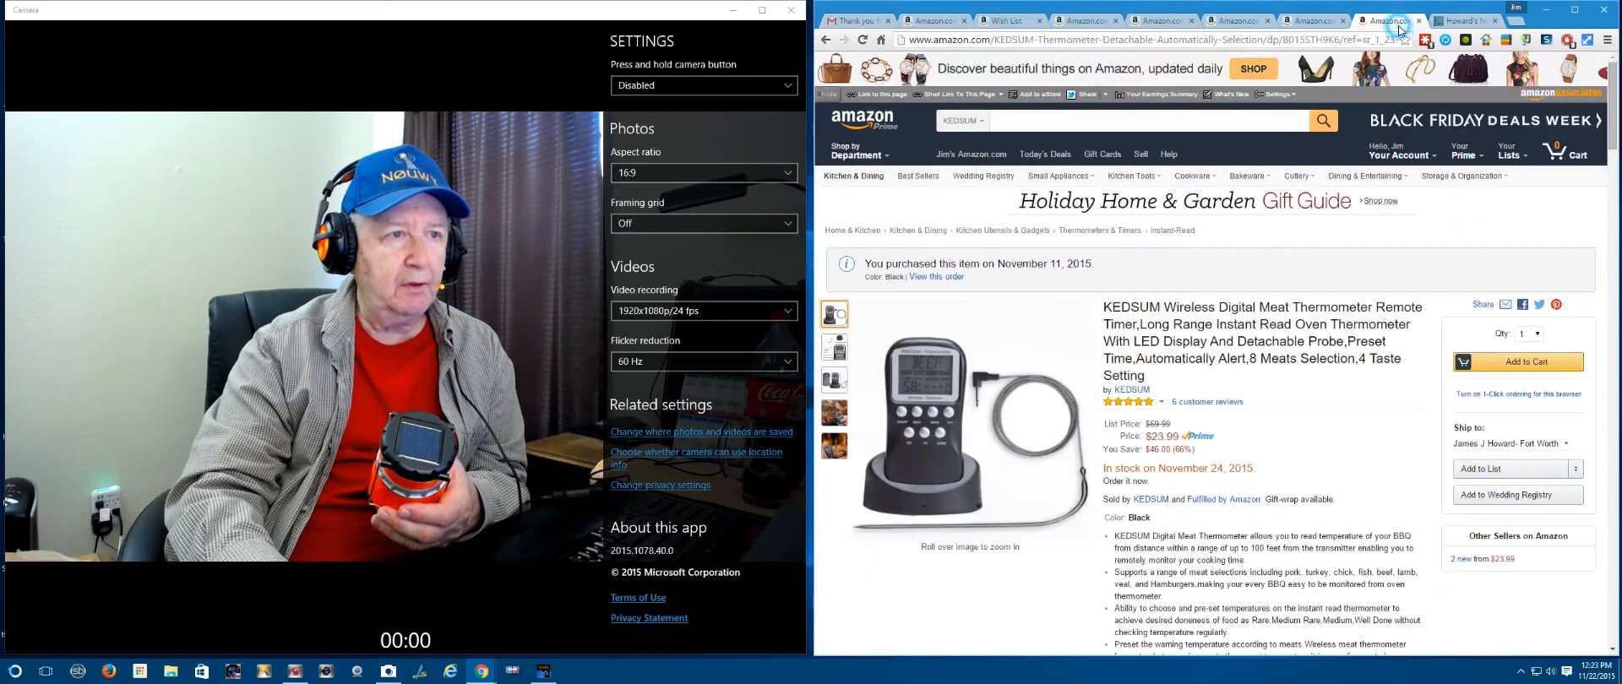
{"action": "left_click", "coordinate": [1457, 20]}
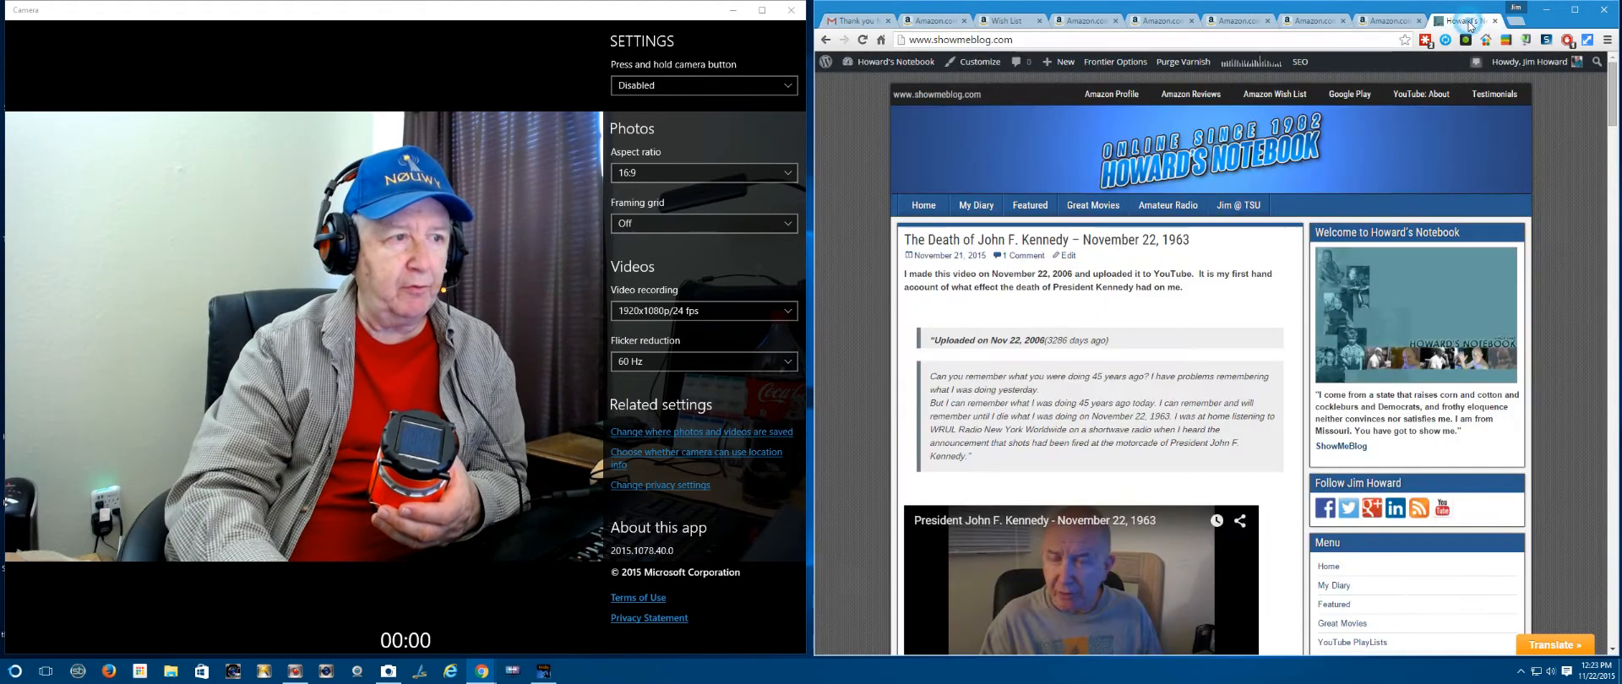
{"action": "left_click", "coordinate": [1495, 21]}
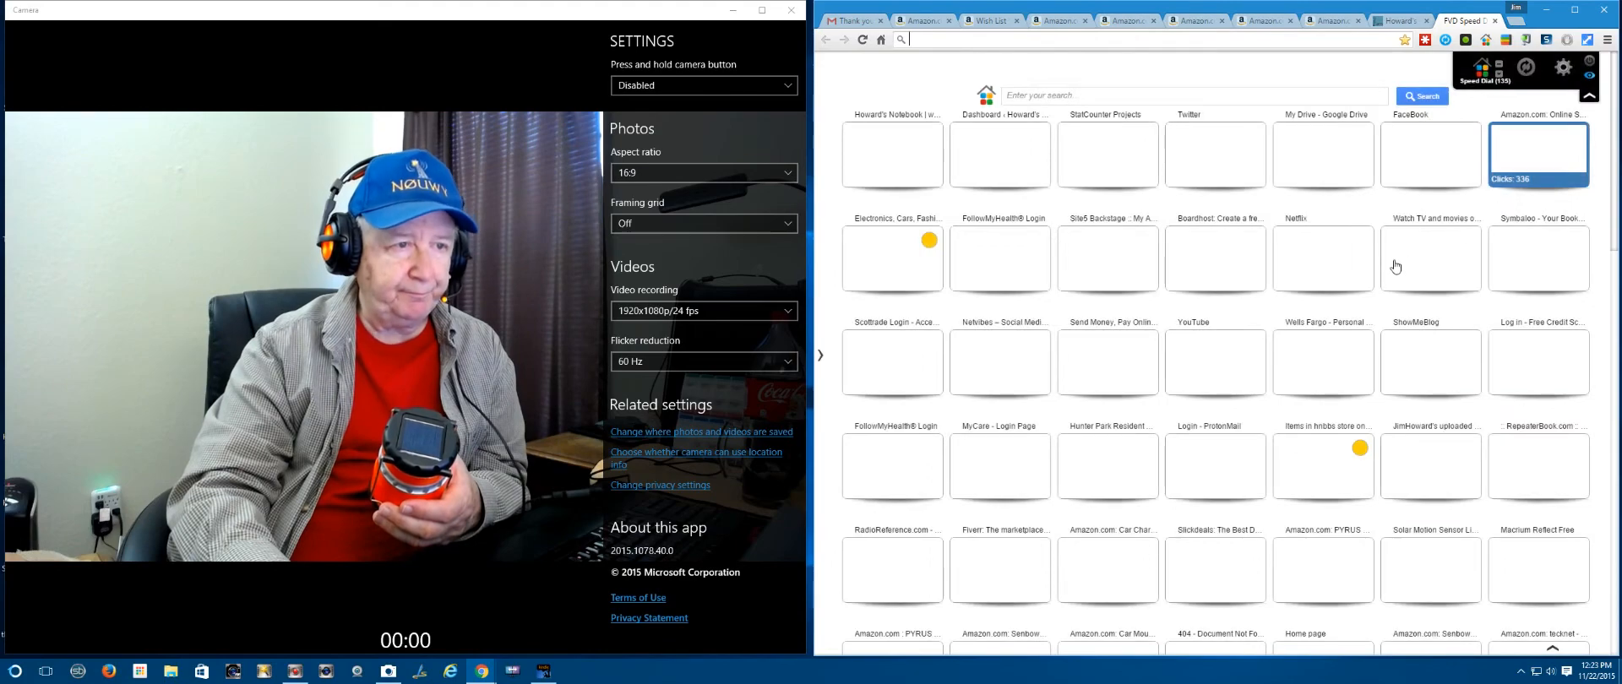
{"action": "scroll", "scroll_direction": "down", "scroll_amount": 3}
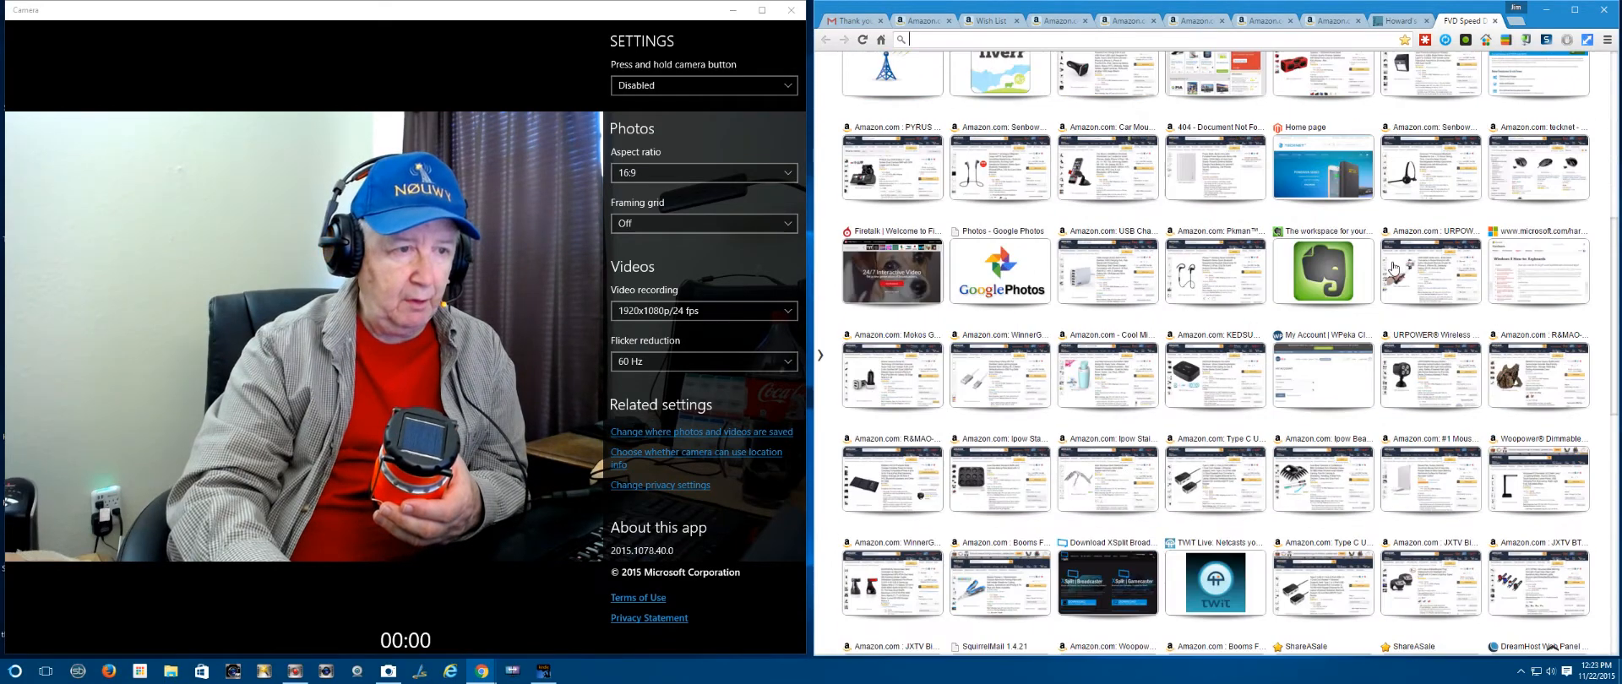
{"action": "scroll", "scroll_direction": "down", "scroll_amount": 3}
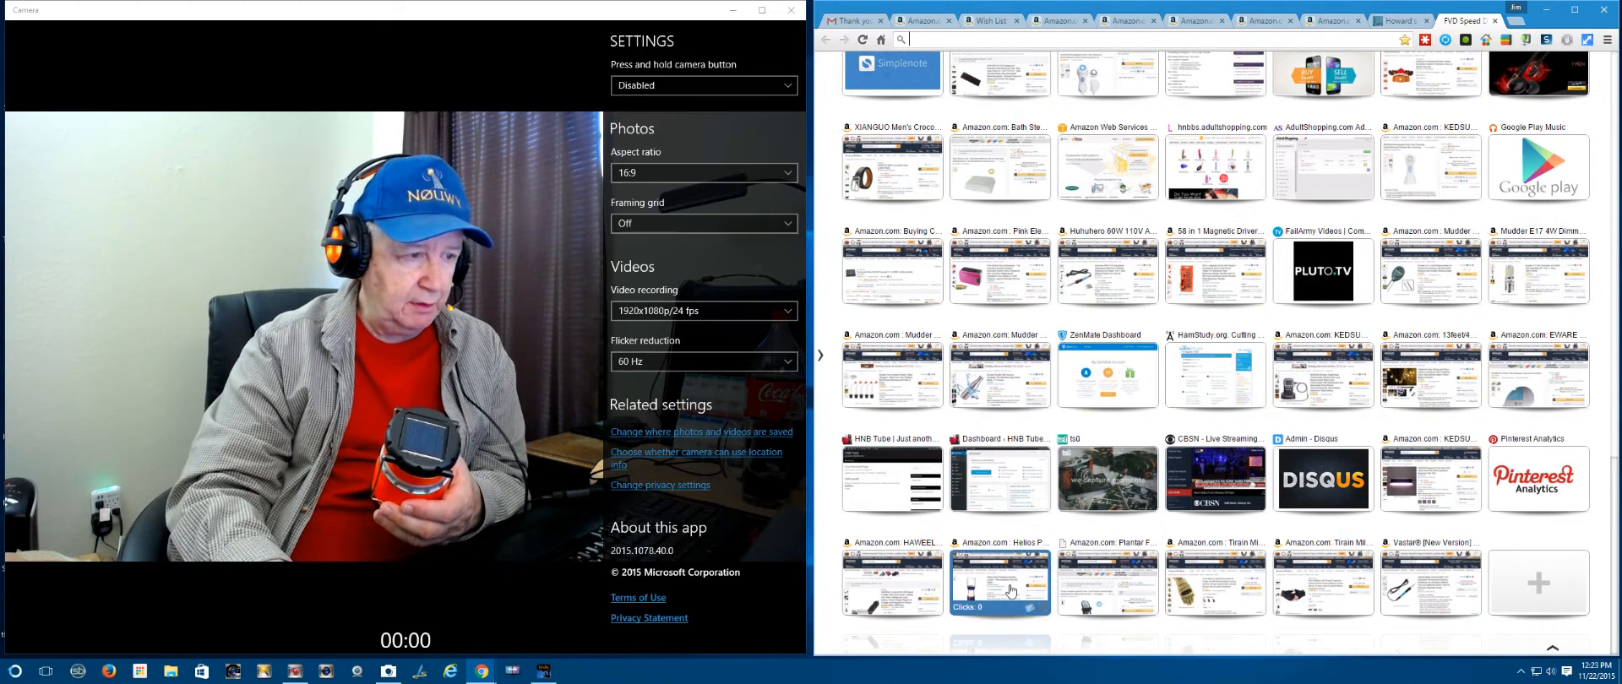
{"action": "left_click", "coordinate": [999, 582]}
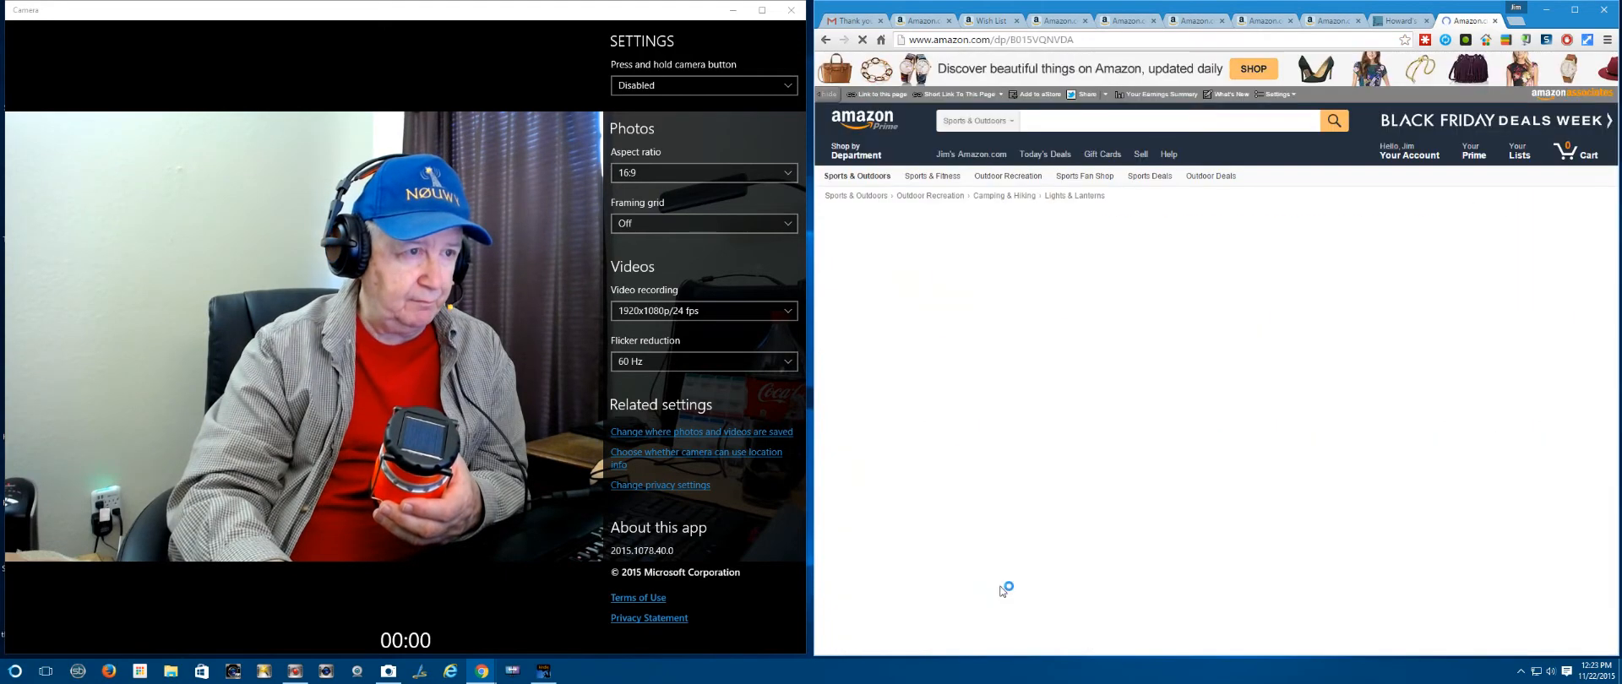